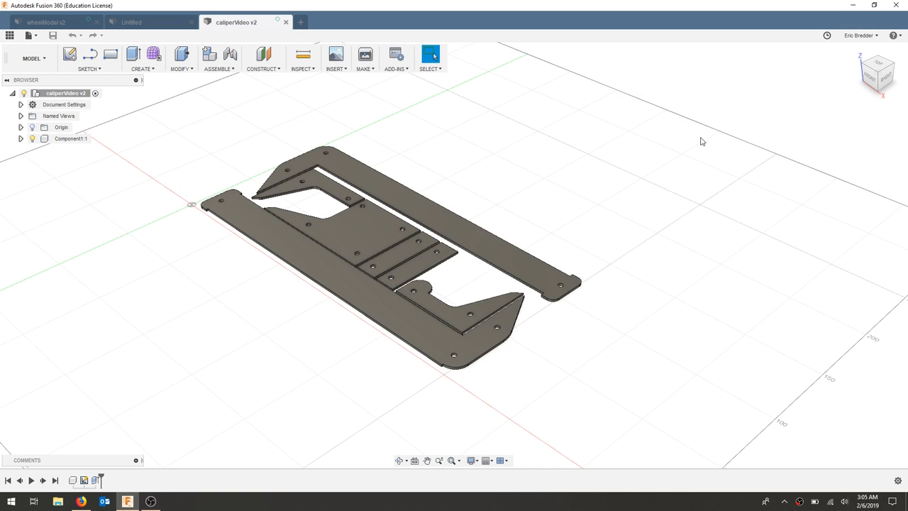
mouse_move(370, 142)
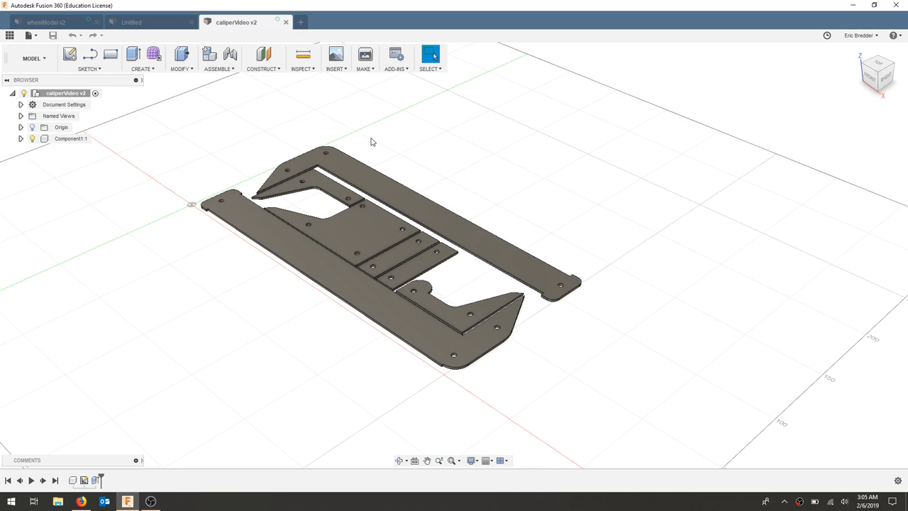
mouse_move(140, 177)
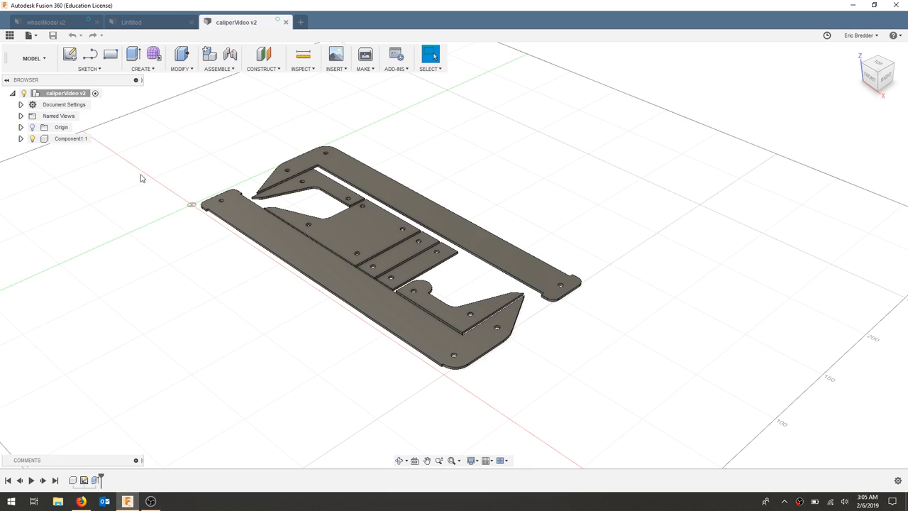
mouse_move(33, 58)
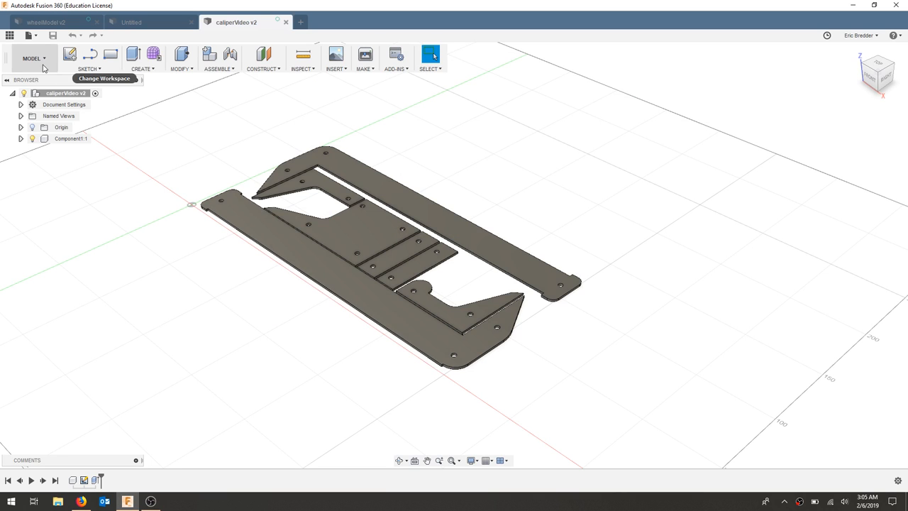
Step: Switch Fusion 360 from the MODEL workspace to MANUFACTURE
click(32, 58)
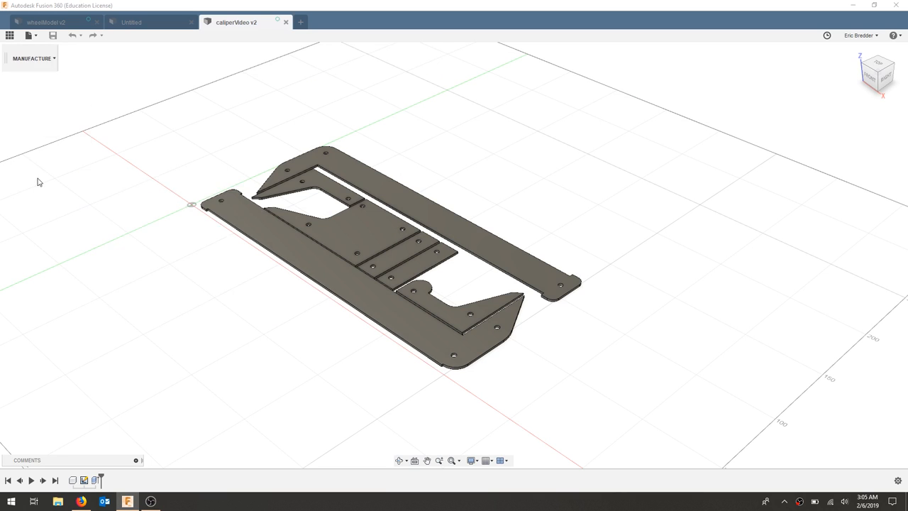
click(32, 58)
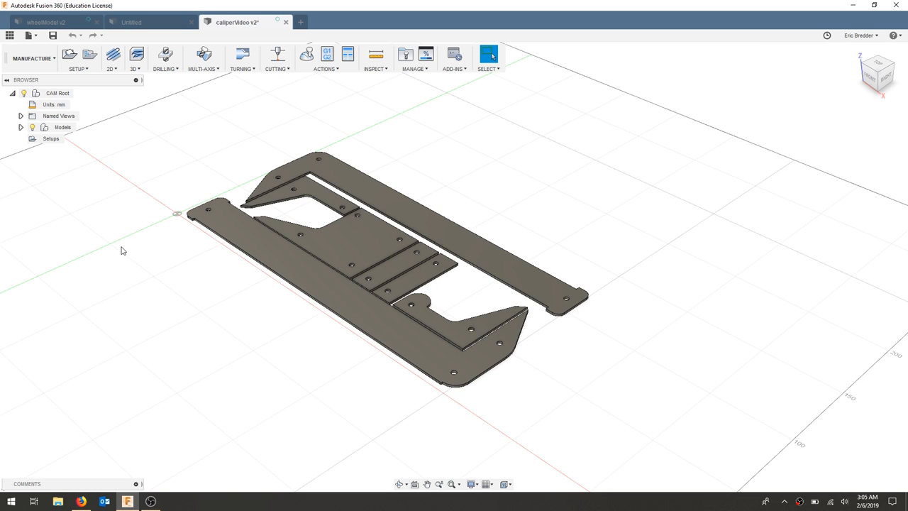
mouse_move(361, 119)
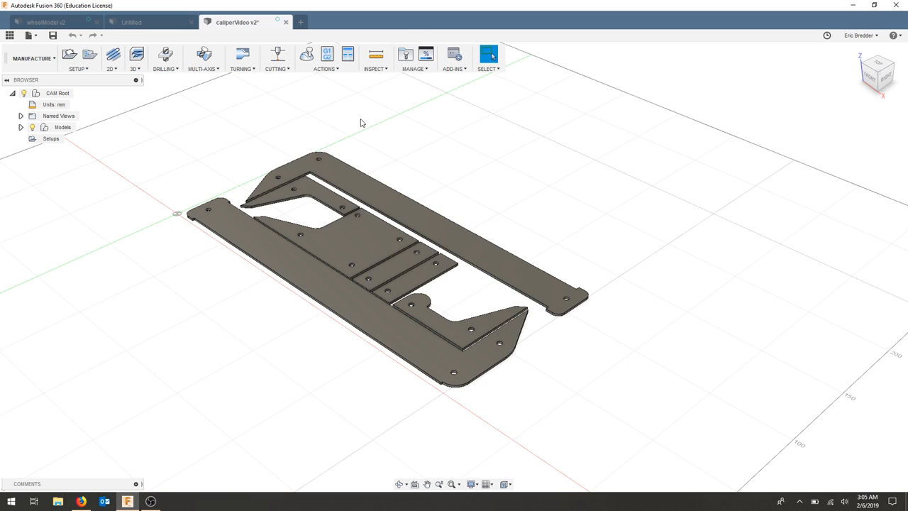
mouse_move(393, 148)
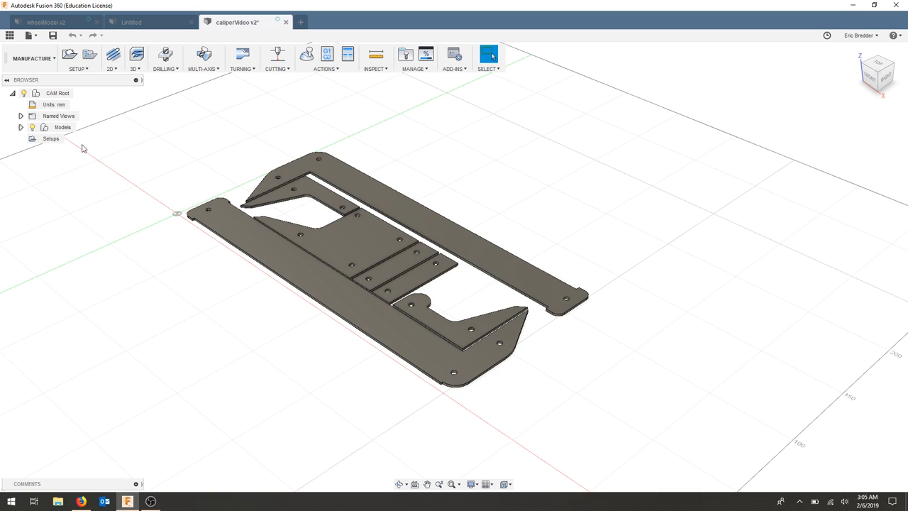
mouse_move(191, 94)
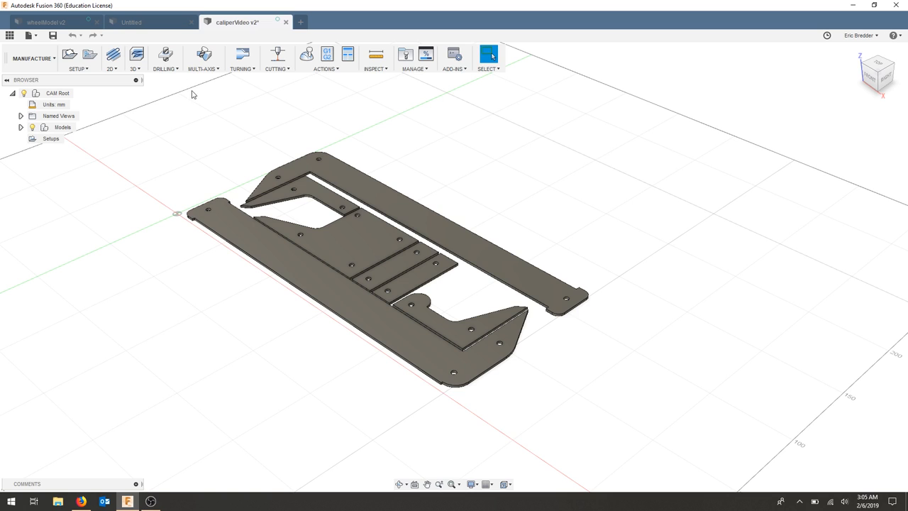
mouse_move(69, 55)
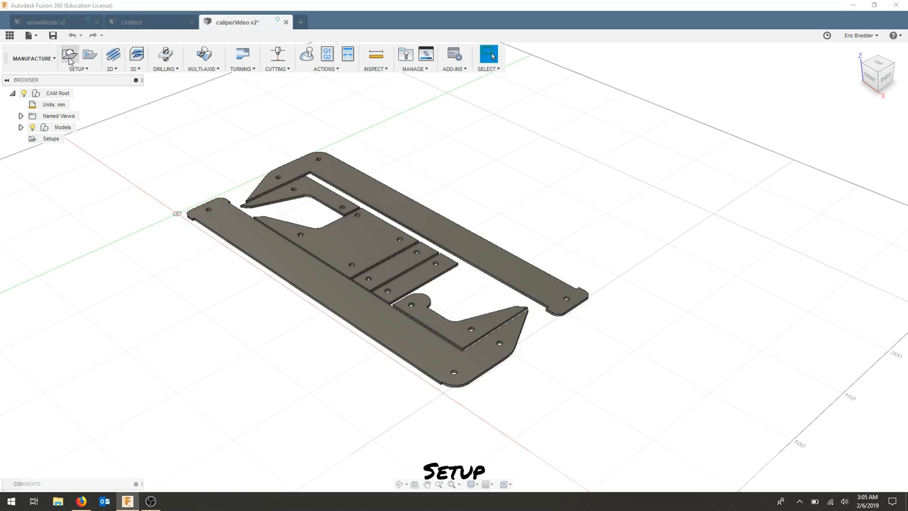
Step: Create a cutting setup with model orientation and origin at the model origin
click(68, 55)
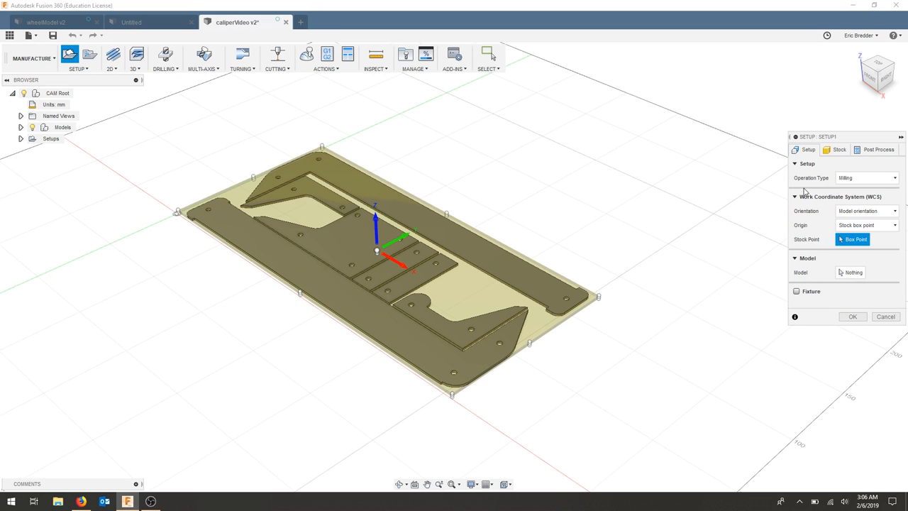
click(892, 178)
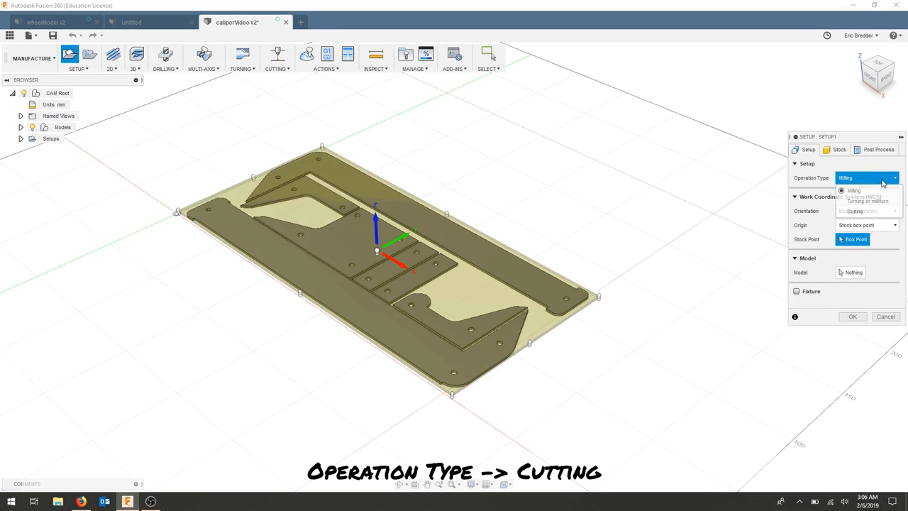
click(855, 211)
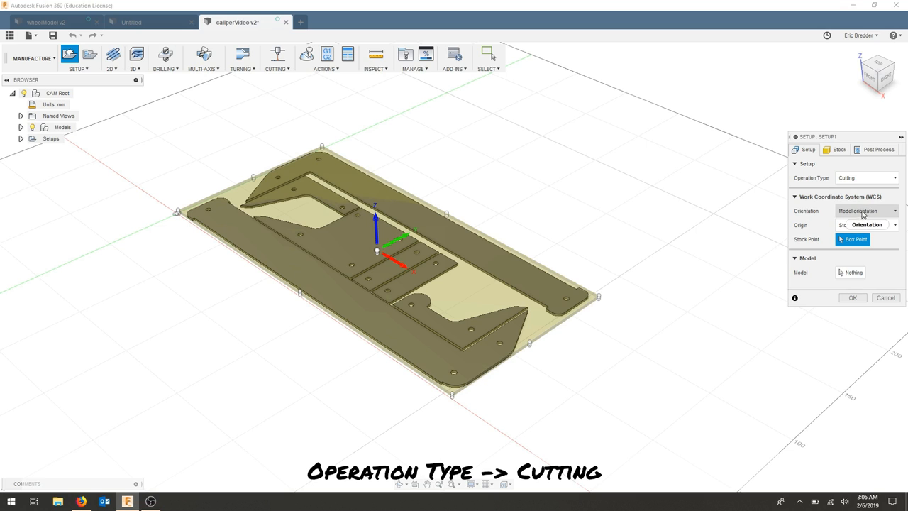
mouse_move(867, 217)
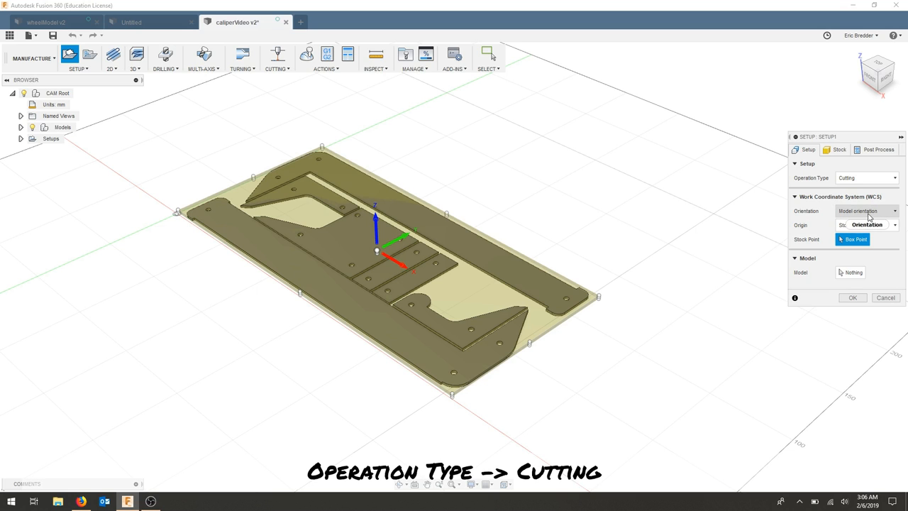
mouse_move(865, 211)
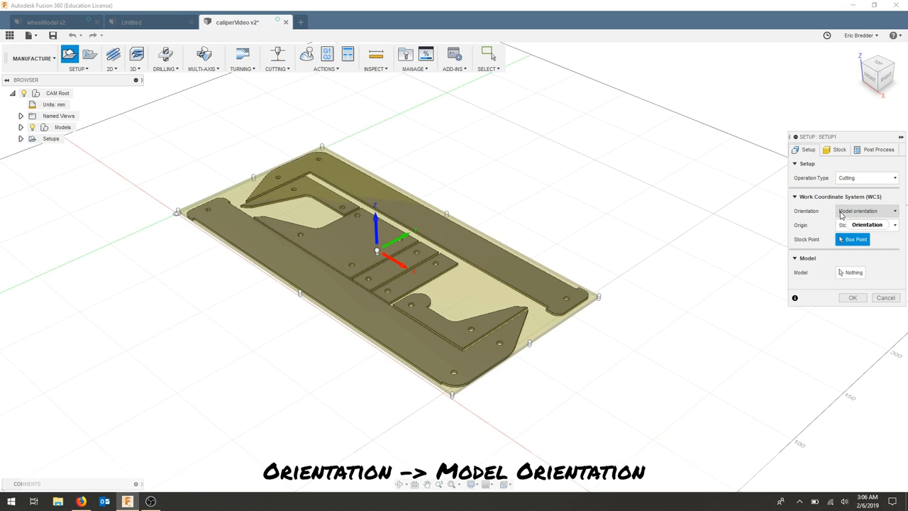
click(865, 225)
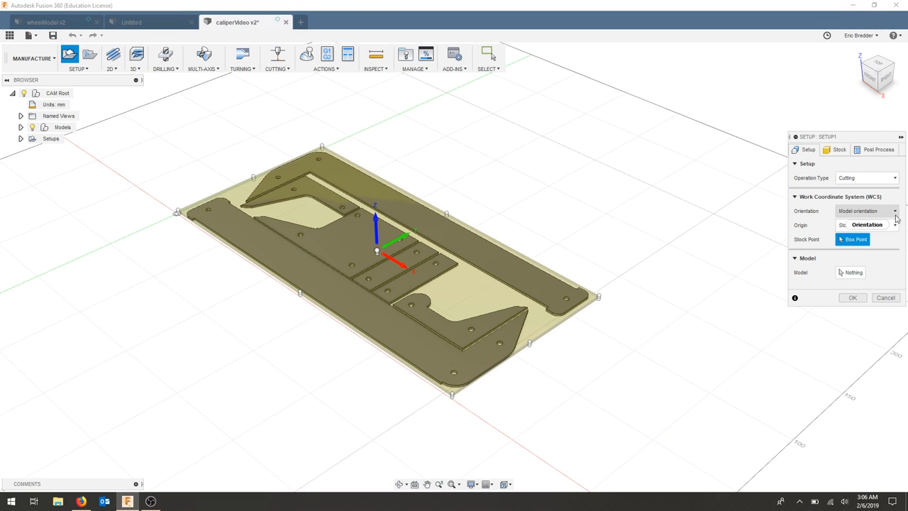
click(892, 225)
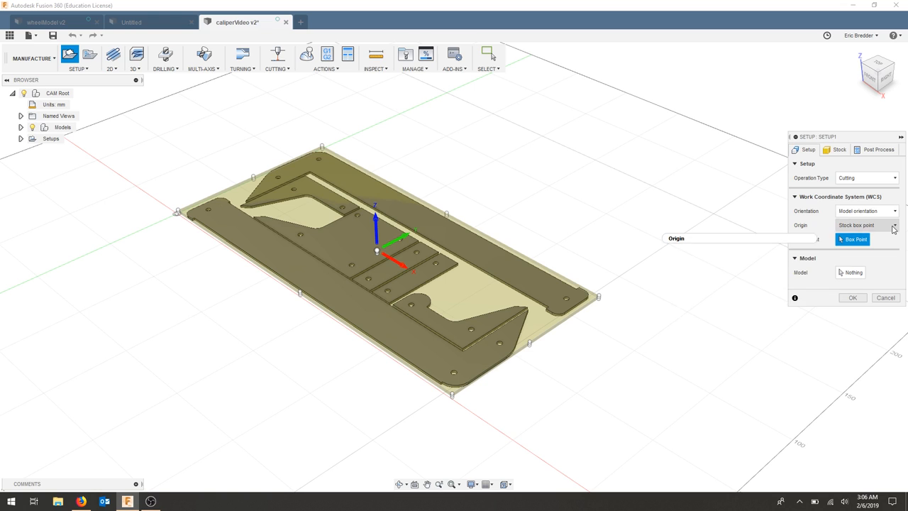
click(893, 225)
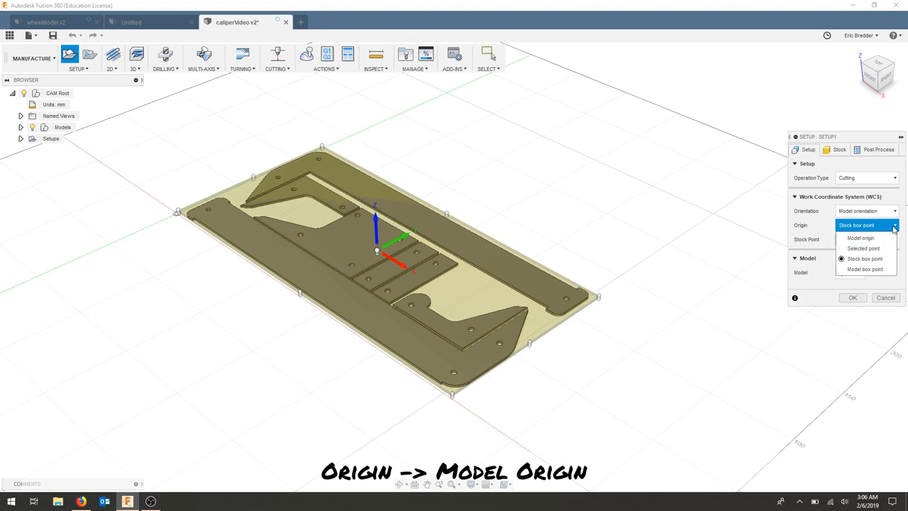
click(860, 237)
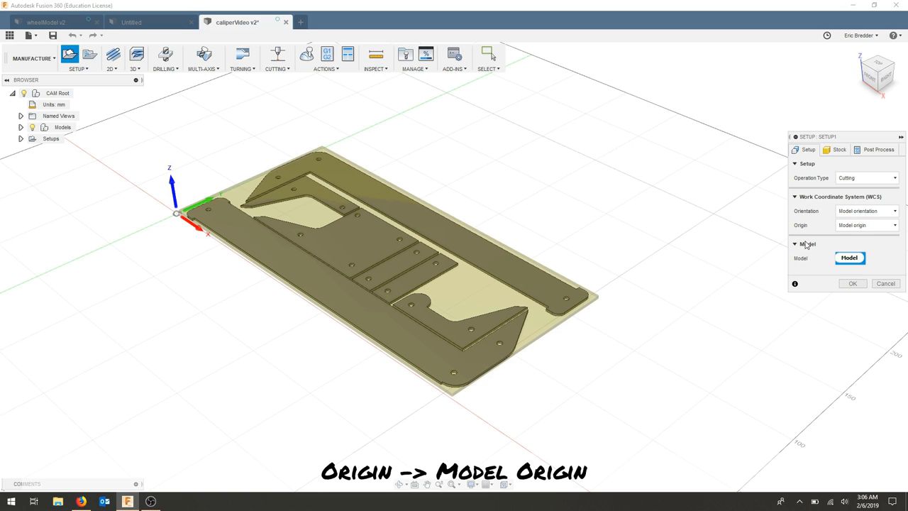
Step: Choose Component1:1 under caliperVideo v2:1 as the setup model
click(849, 257)
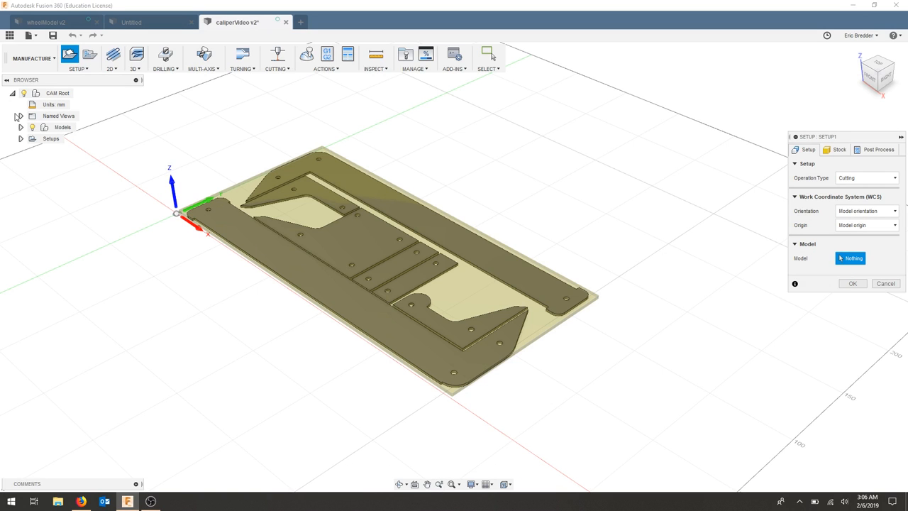
click(20, 127)
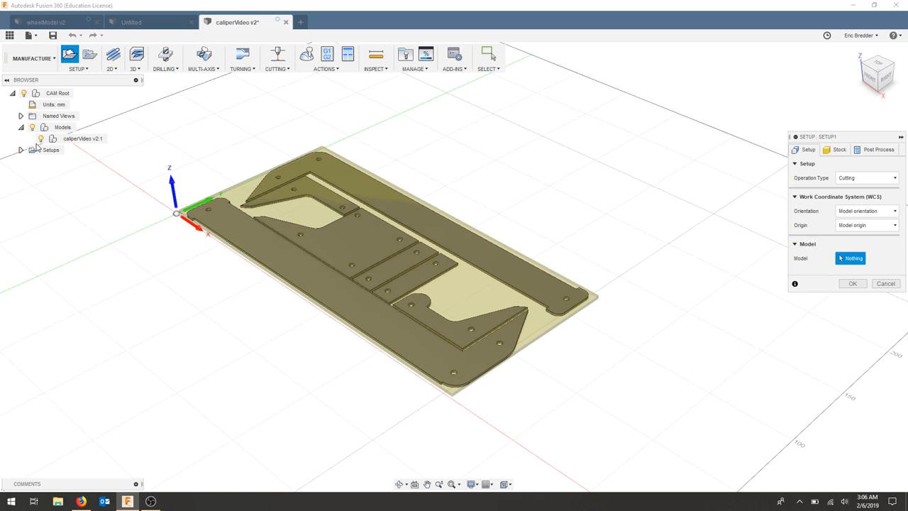
click(39, 139)
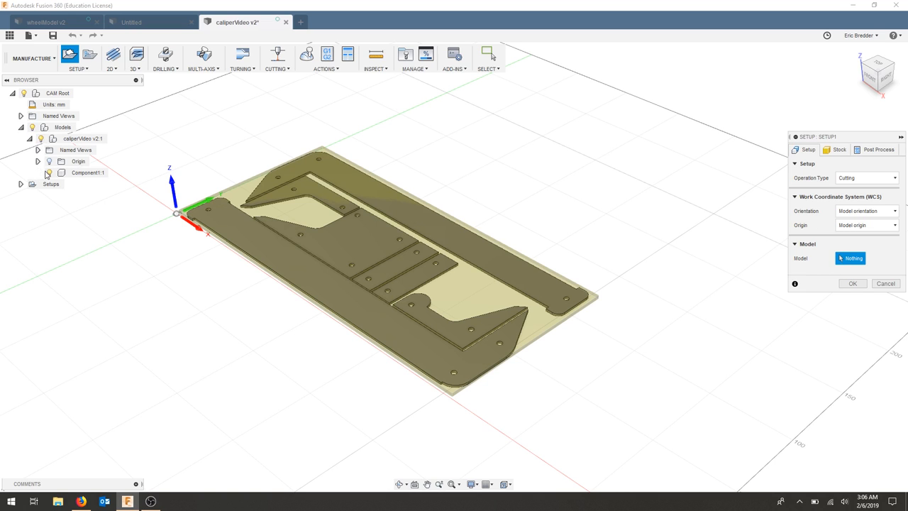
click(38, 173)
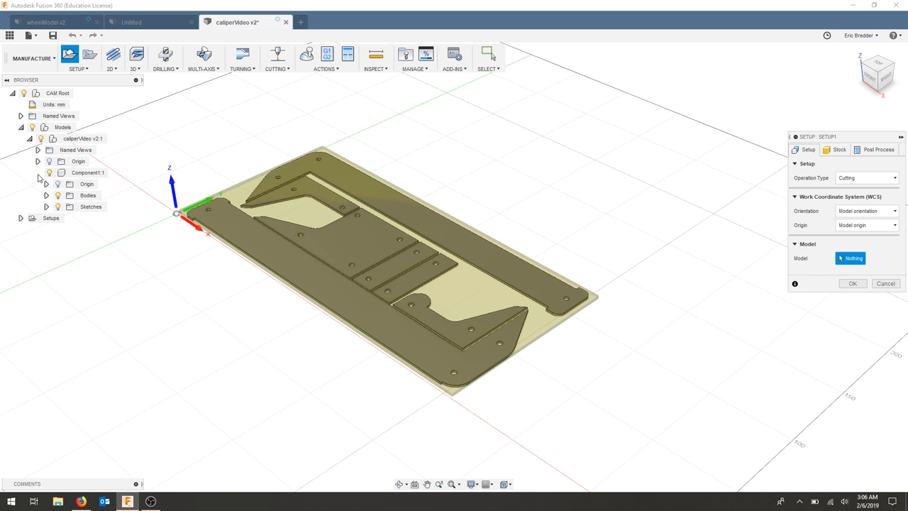
click(88, 172)
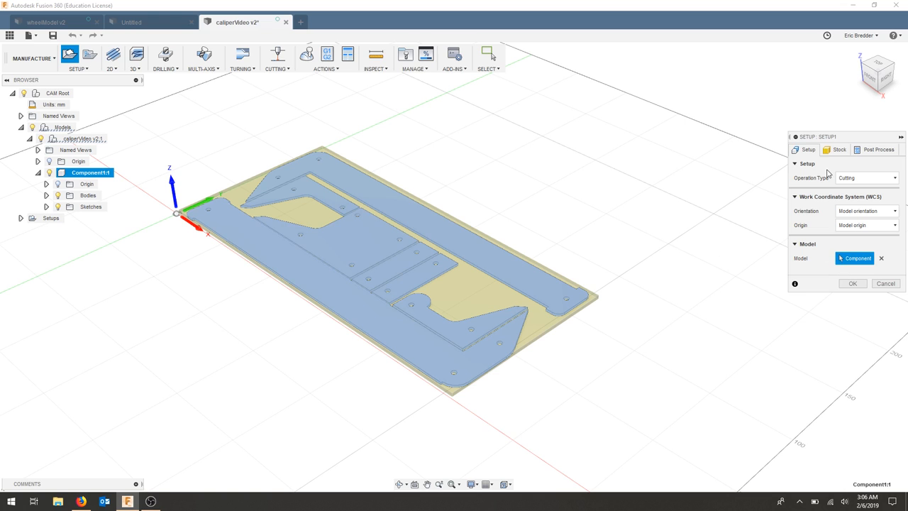
Step: Make the stock a relative size box with no additional stock, then view Post Process settings
click(839, 149)
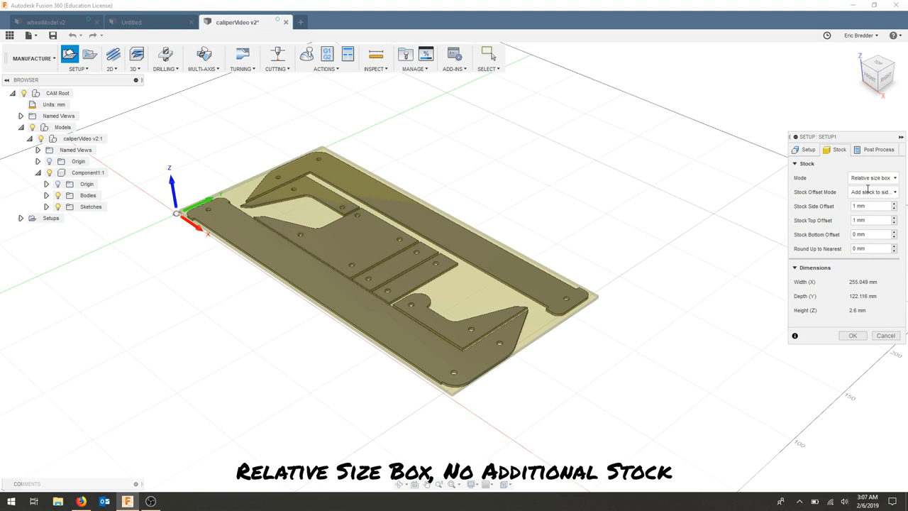
mouse_move(871, 192)
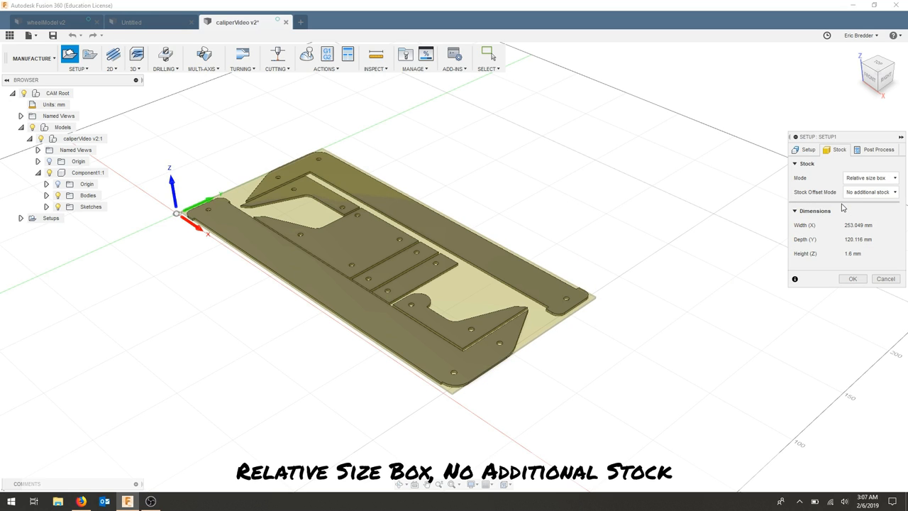
mouse_move(871, 167)
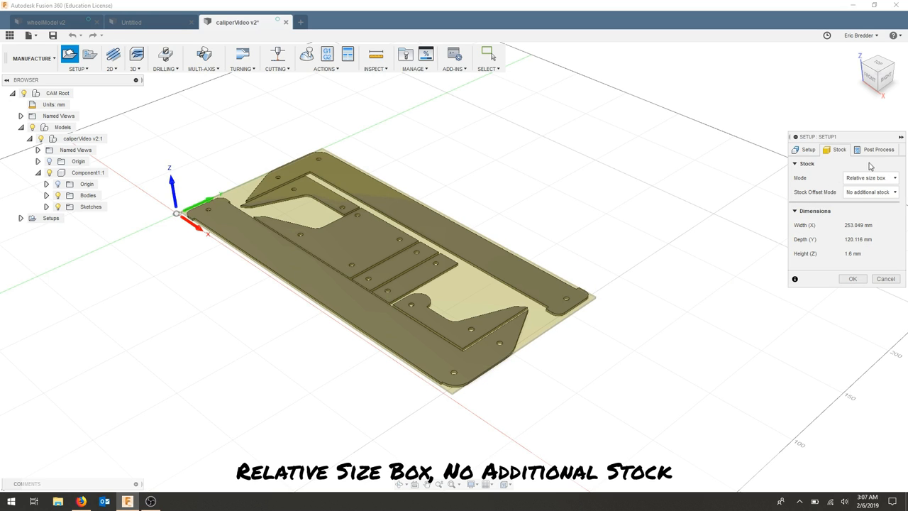
click(878, 149)
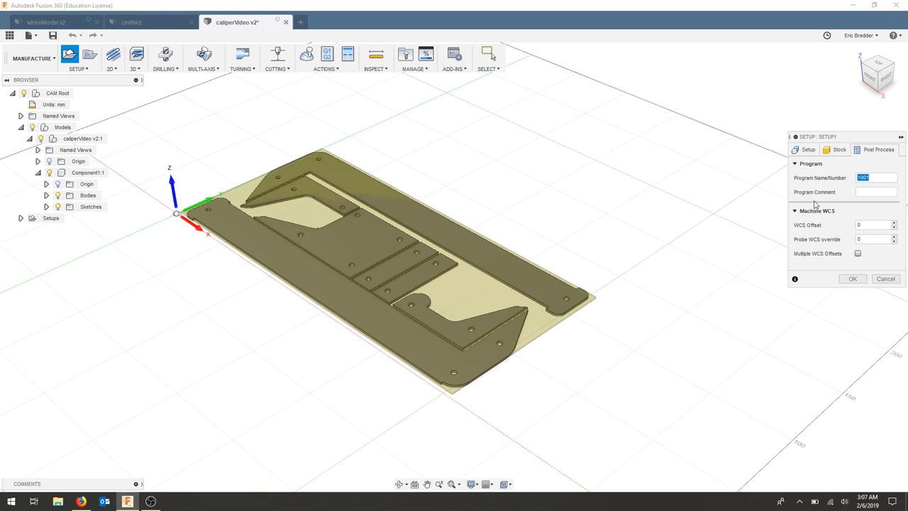
click(851, 278)
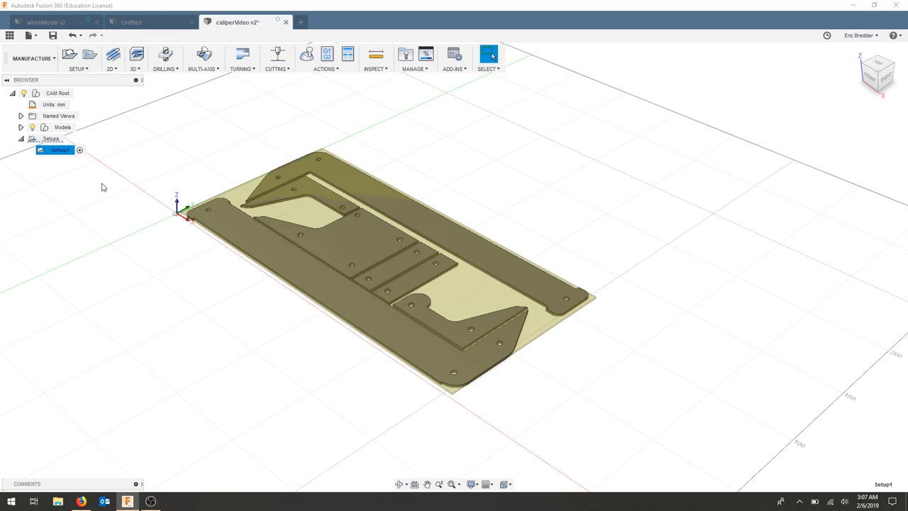
right_click(60, 150)
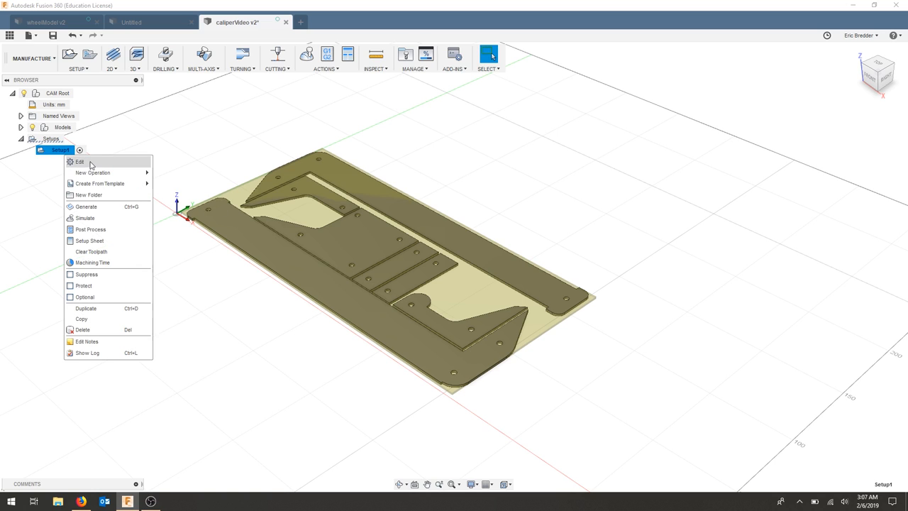
click(196, 194)
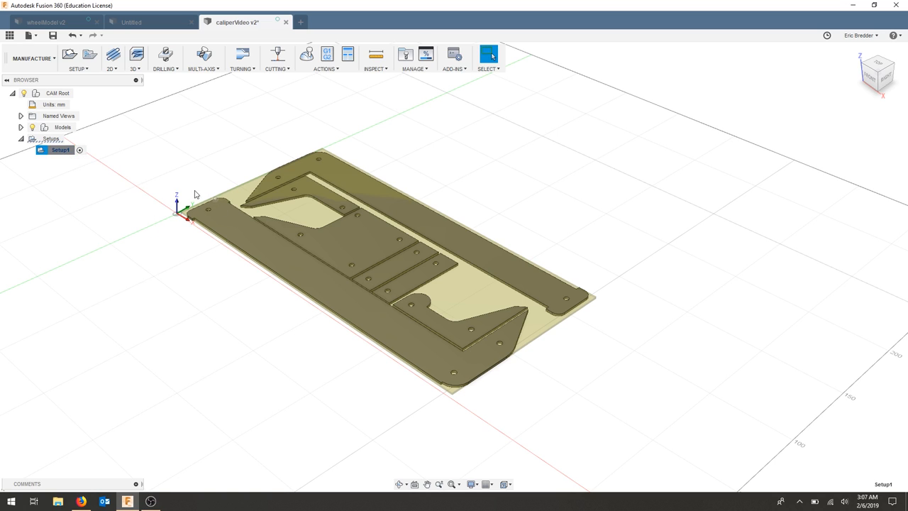
mouse_move(197, 222)
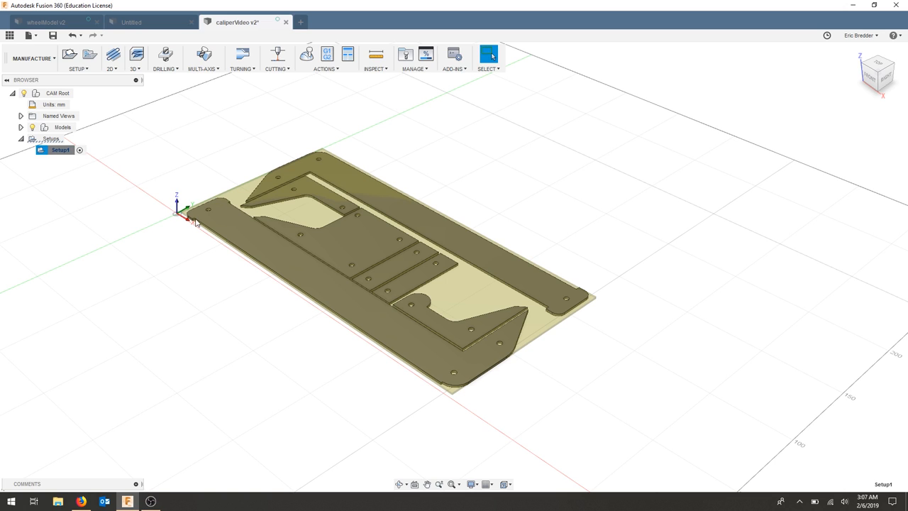
mouse_move(235, 214)
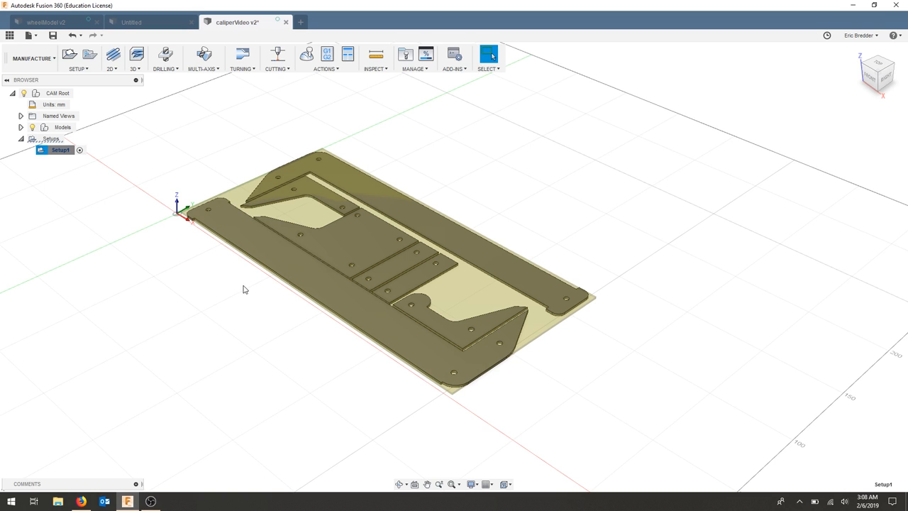
mouse_move(268, 78)
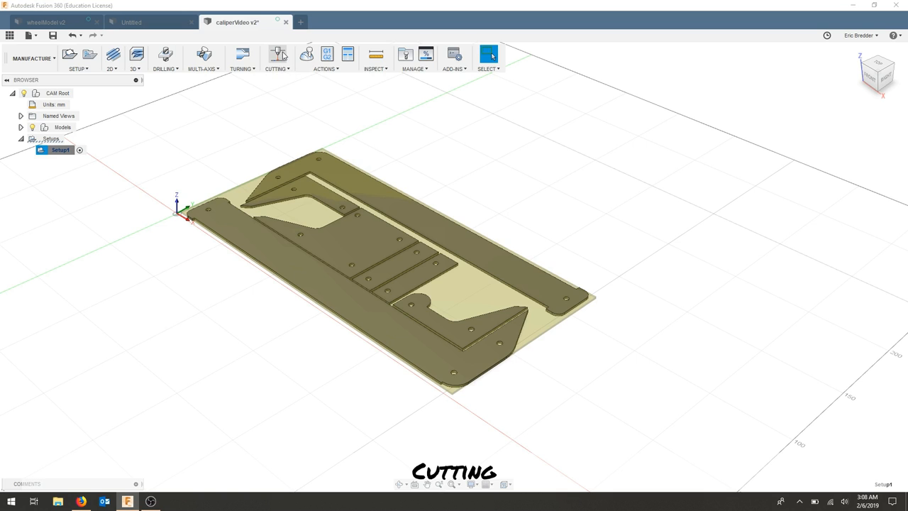
Step: Start a 2D Profile cut and create a new waterjet/laser/plasma tool for it
click(276, 57)
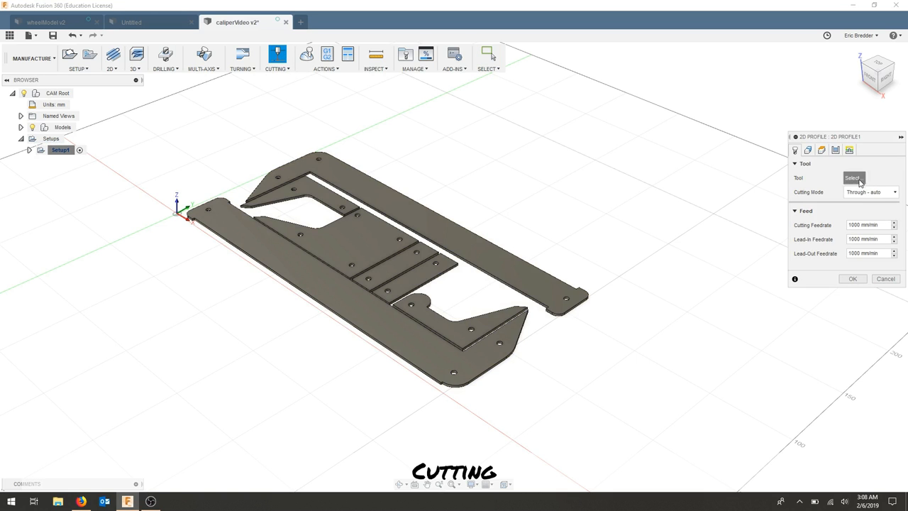
click(853, 178)
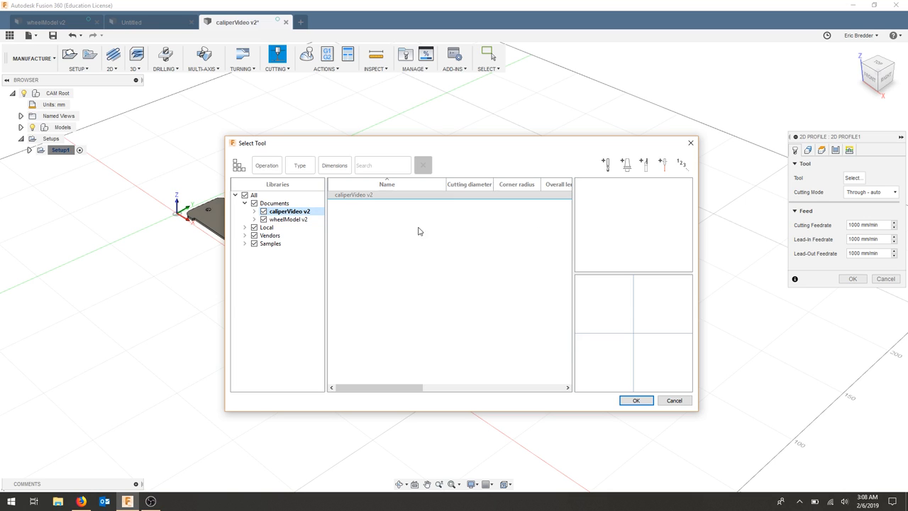
mouse_move(547, 236)
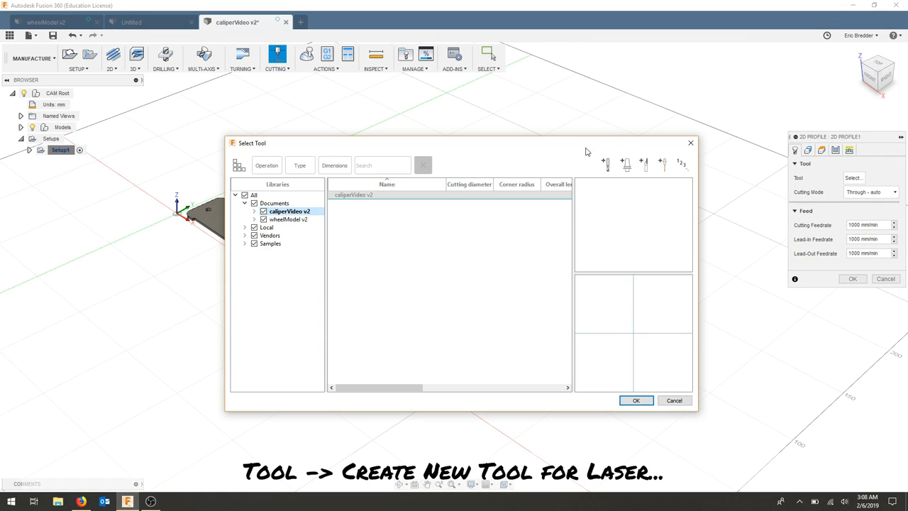
mouse_move(664, 164)
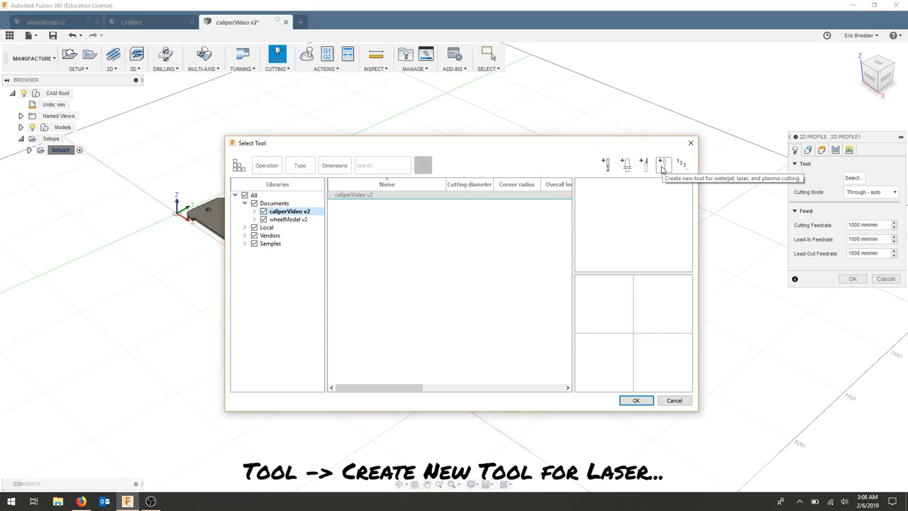
click(661, 165)
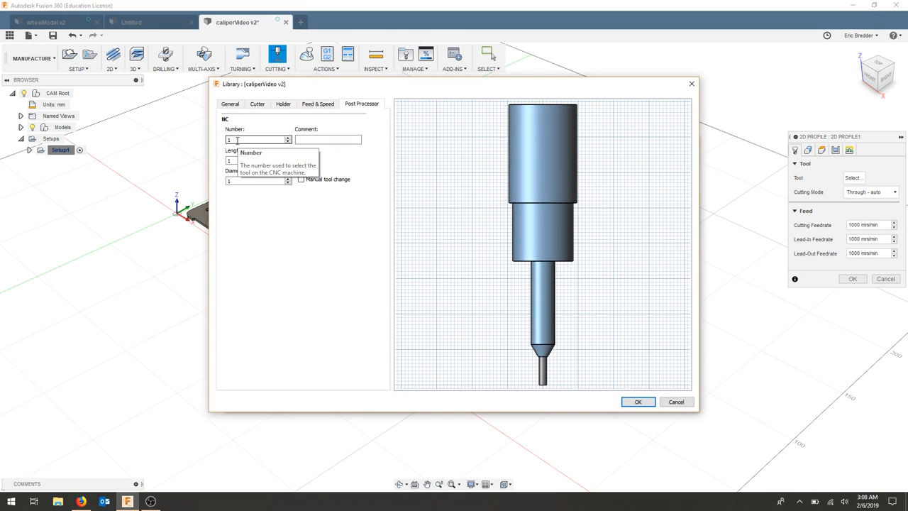
Step: Describe the tool as Universal Laser Cutter VLS 3.6, laser cutter type, 0.25 mm kerf
click(230, 103)
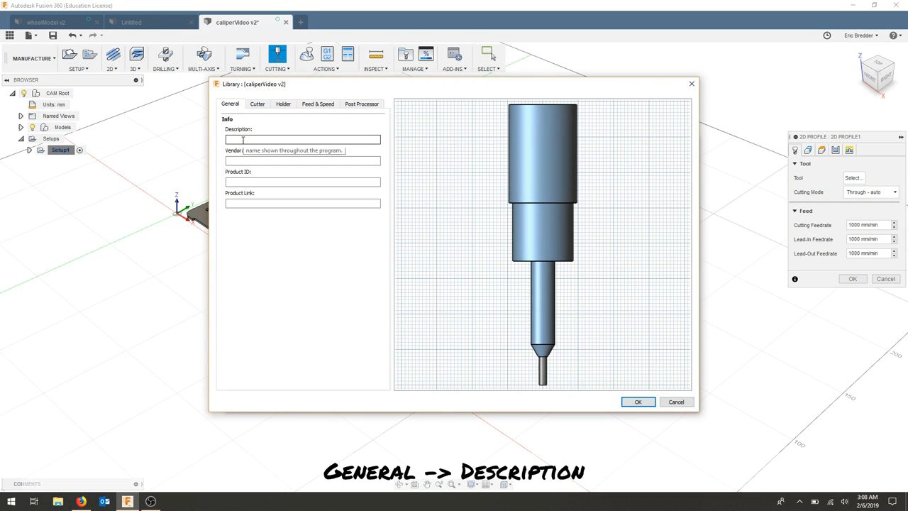
text(Universal Laser Cutter VLS 3.6)
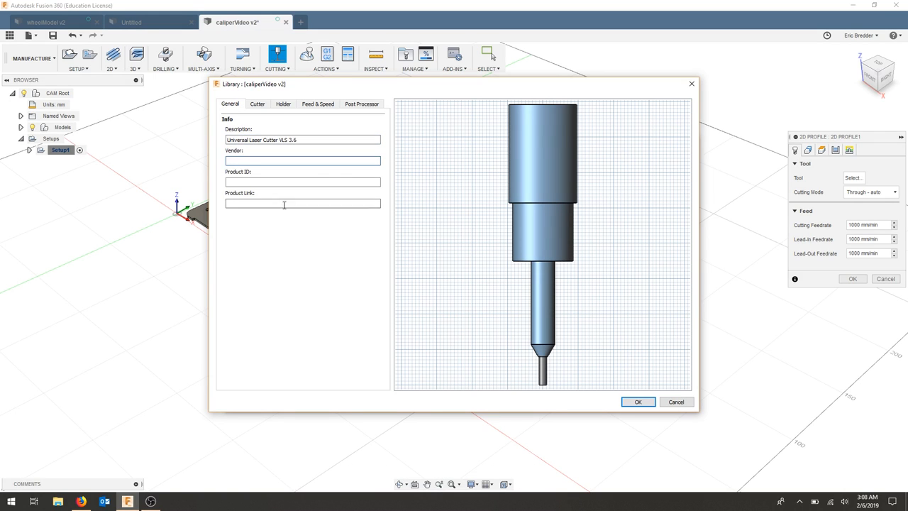
click(257, 103)
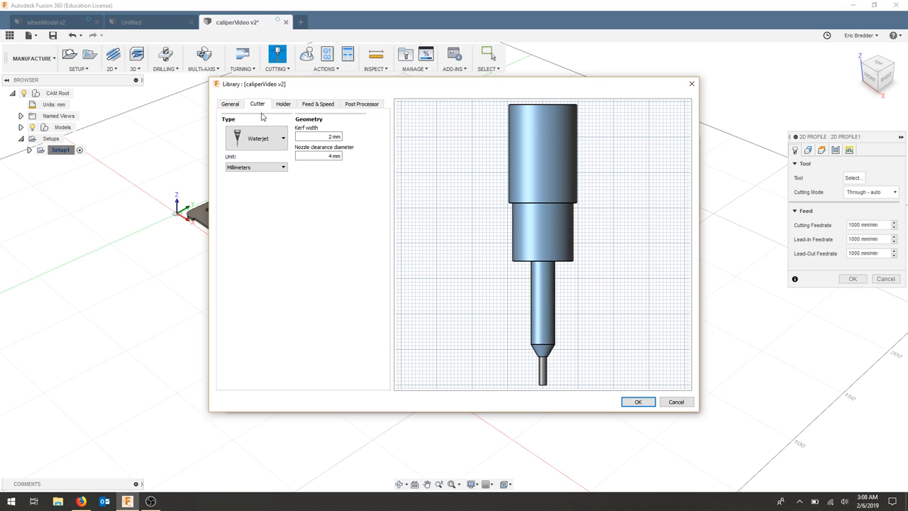
click(283, 138)
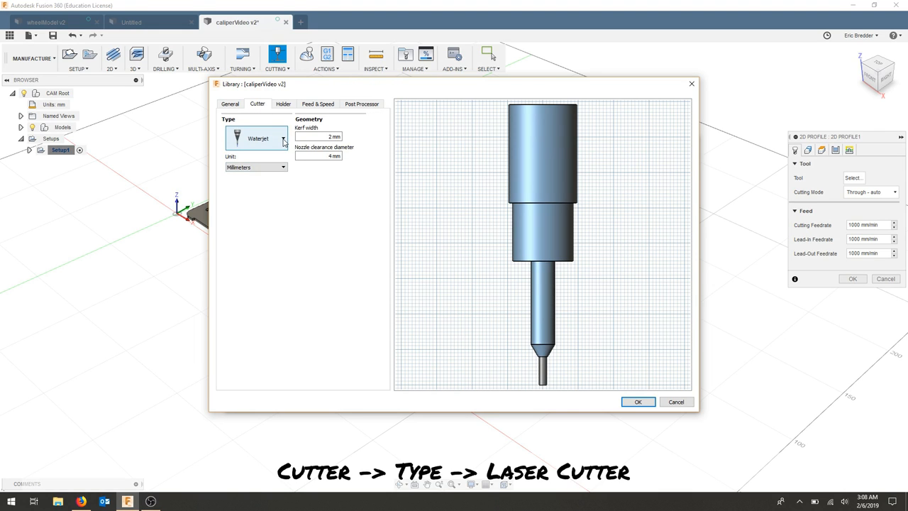
click(282, 139)
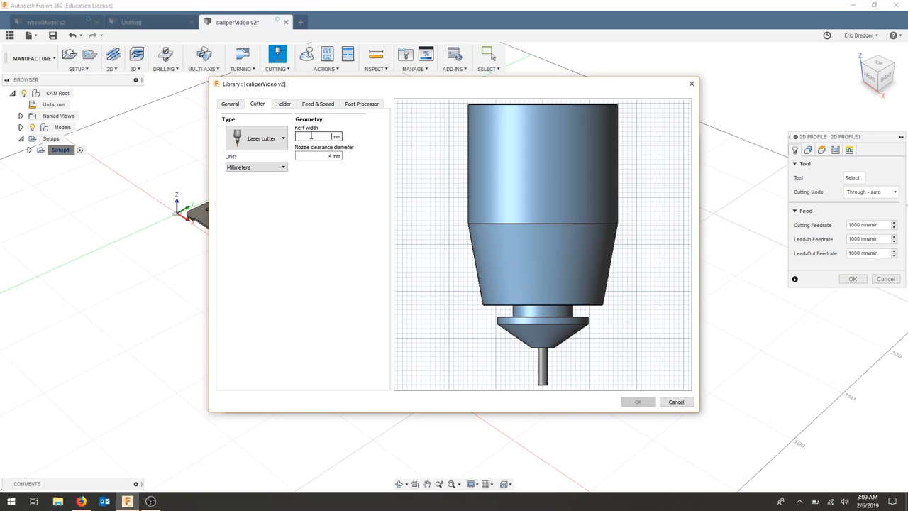
text(.25)
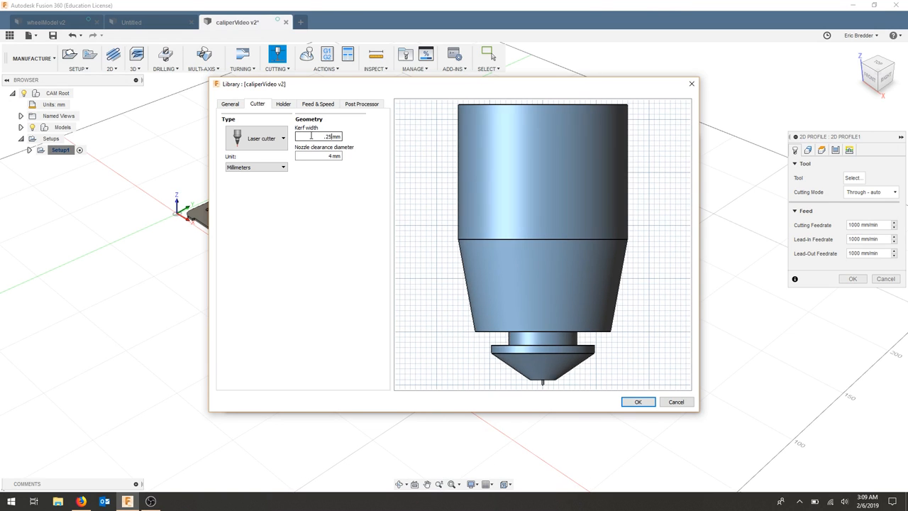
click(283, 104)
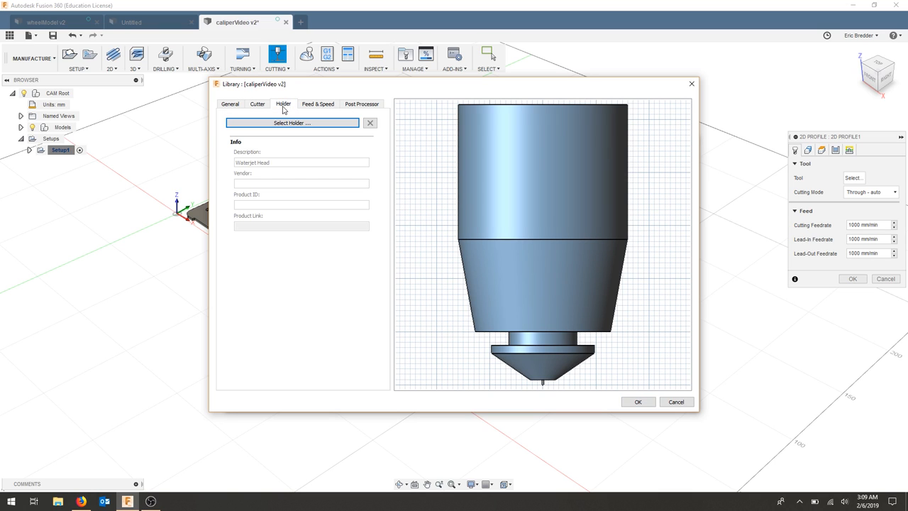
mouse_move(310, 153)
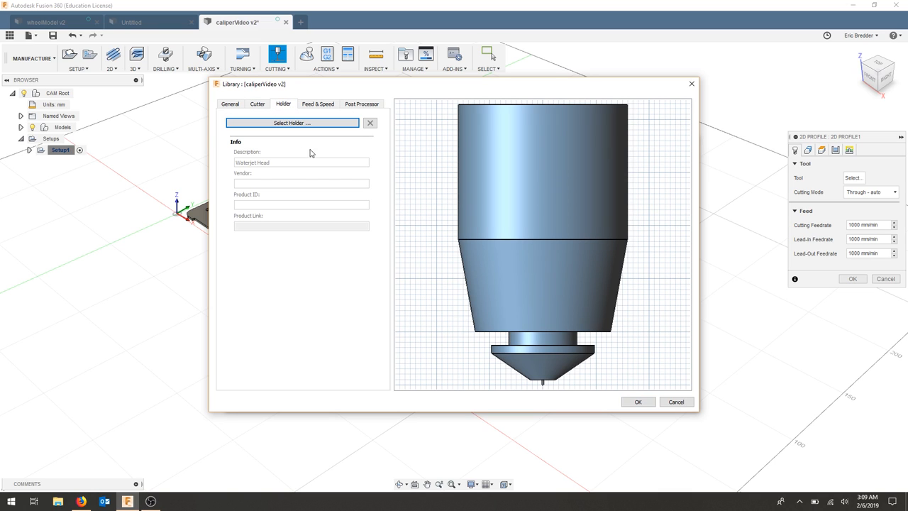
Step: Review the laser tool's Feed & Speed and Post Processor settings without changes
click(318, 104)
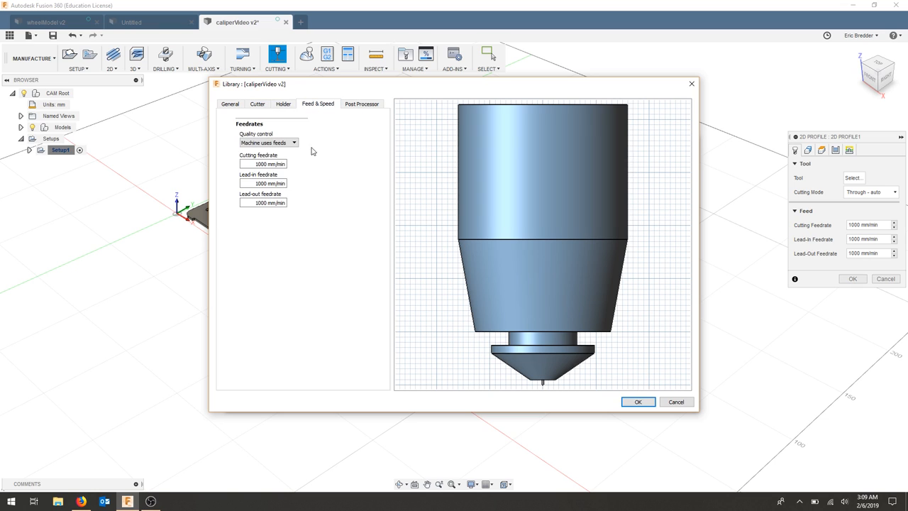
mouse_move(289, 248)
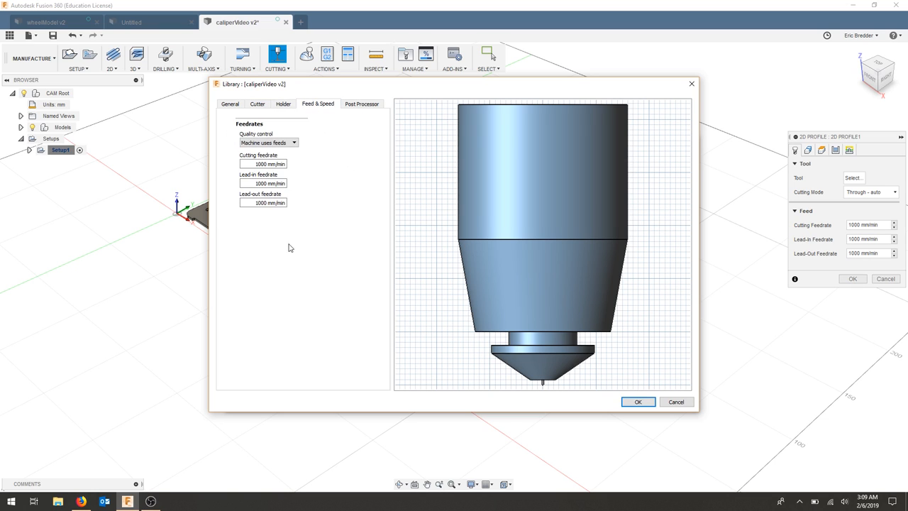
click(362, 103)
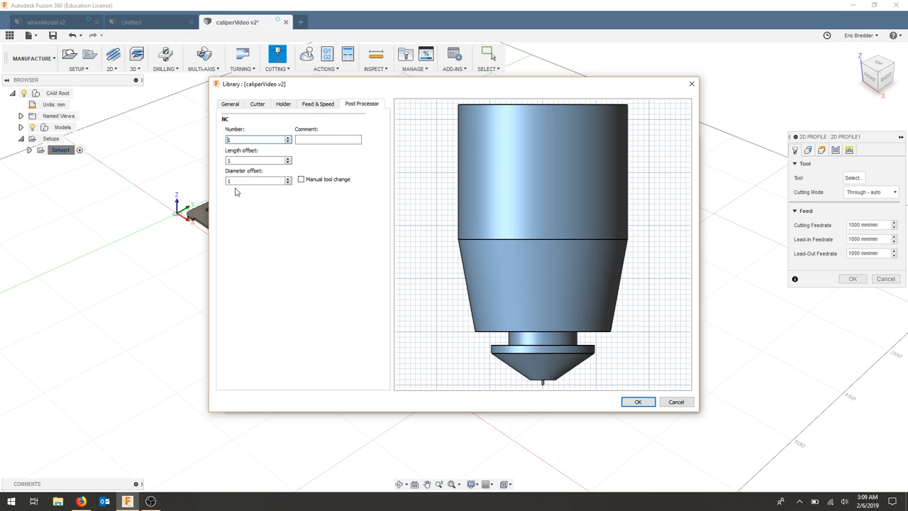
mouse_move(241, 206)
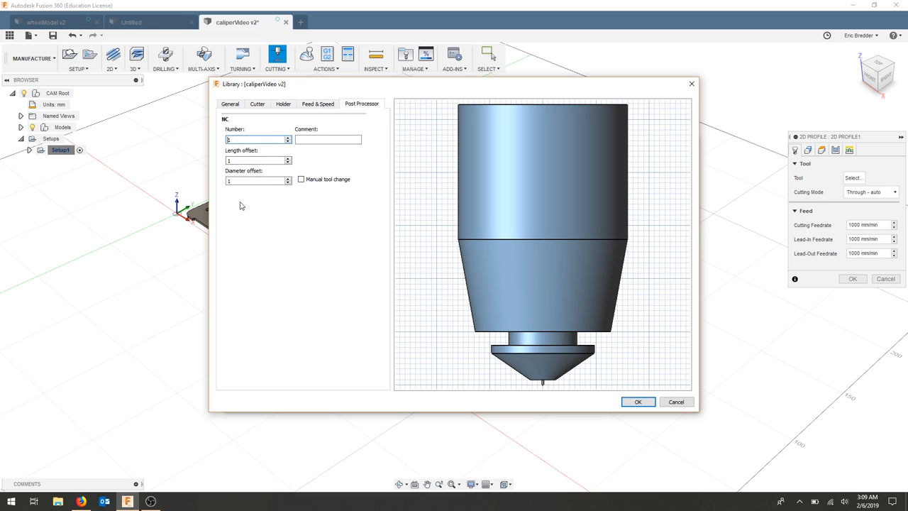
mouse_move(653, 394)
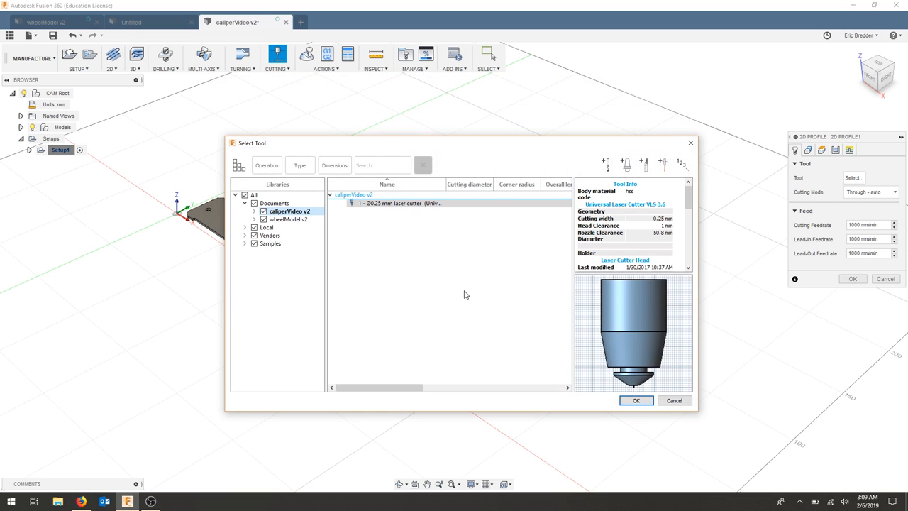
mouse_move(644, 256)
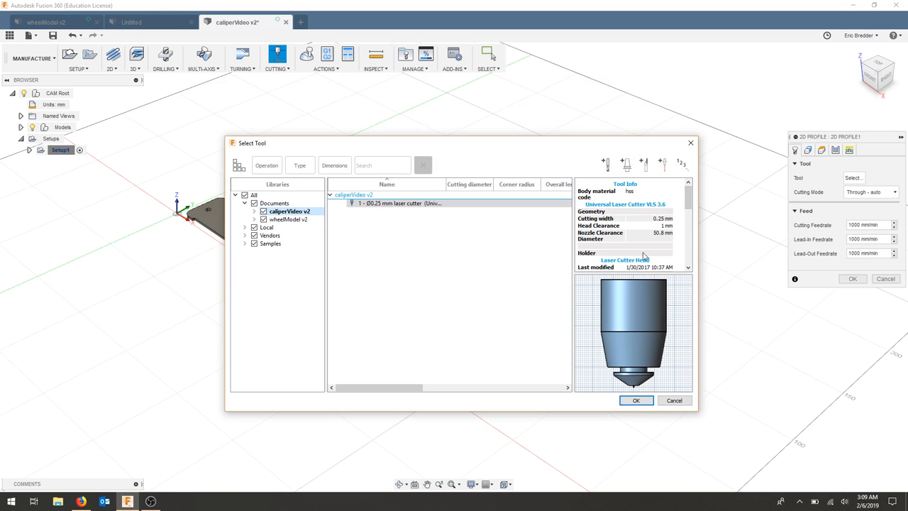
Step: Assign the 0.25 mm laser cutter to the 2D Profile and check its feedrate settings
scroll(down, 3)
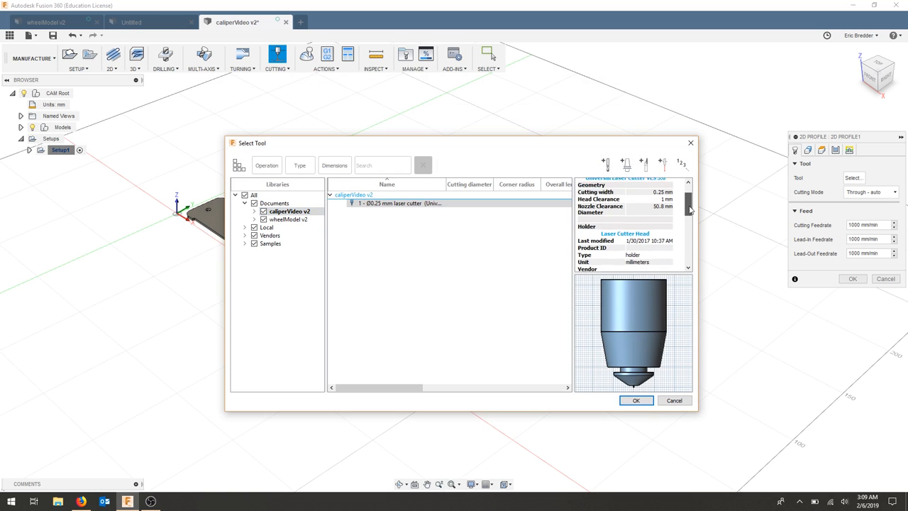
scroll(down, 3)
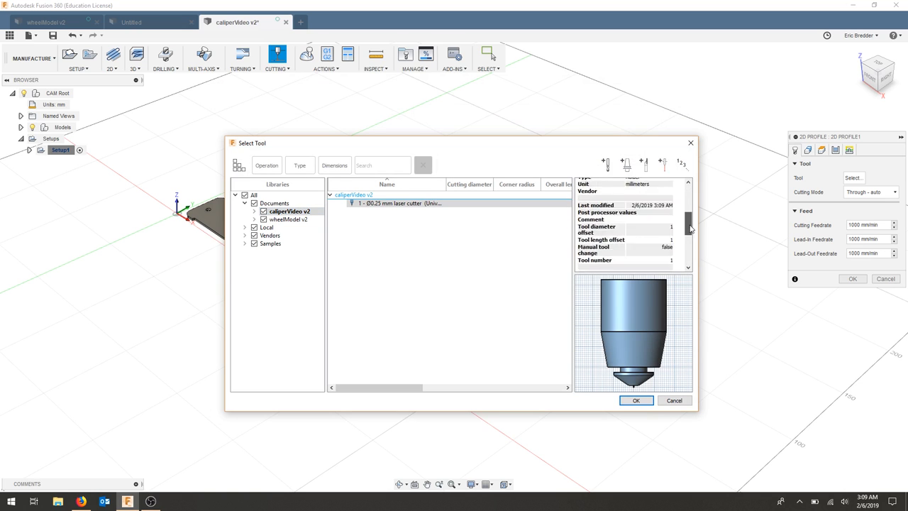
click(397, 202)
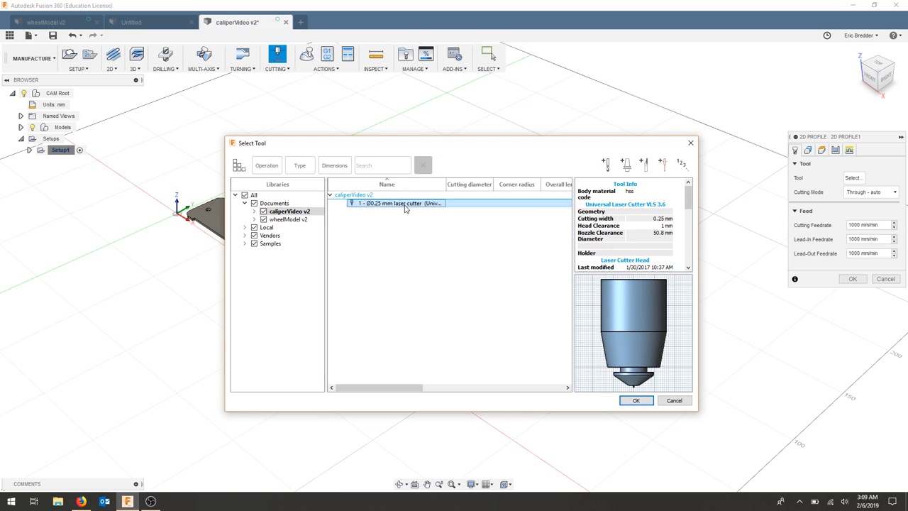
right_click(397, 204)
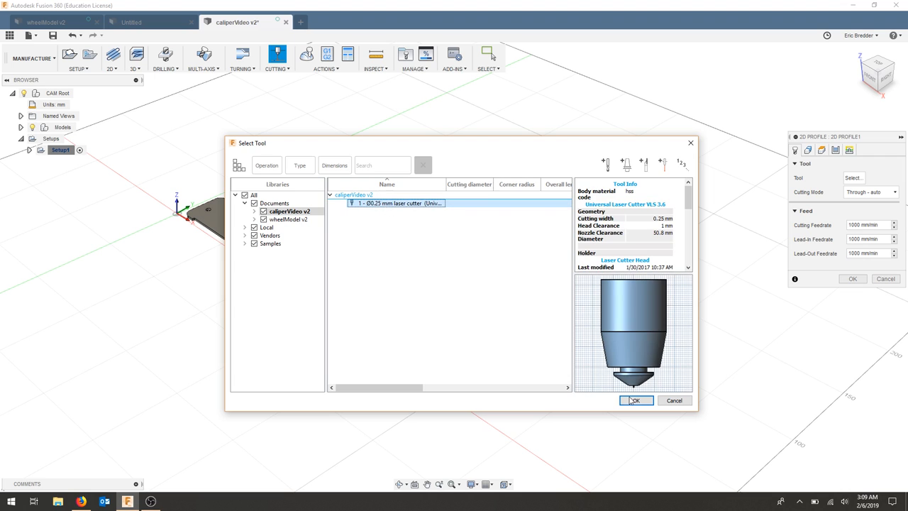
click(634, 400)
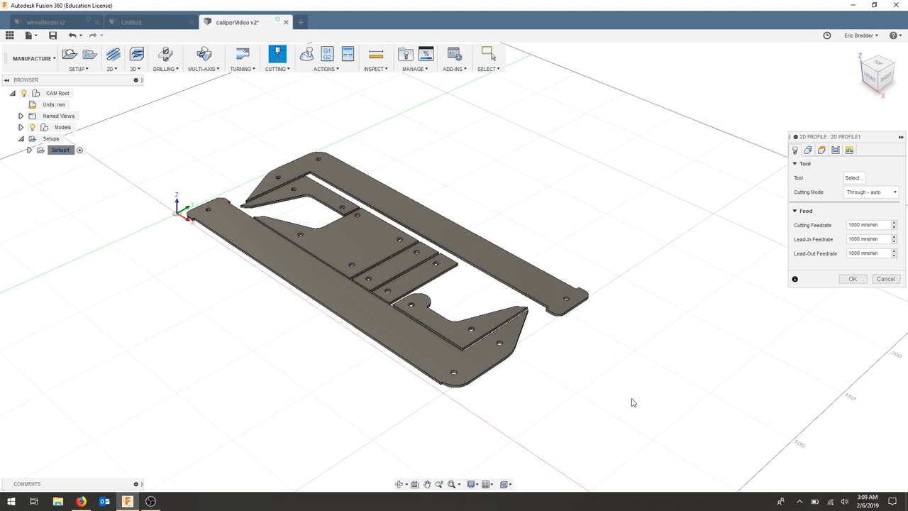
click(852, 178)
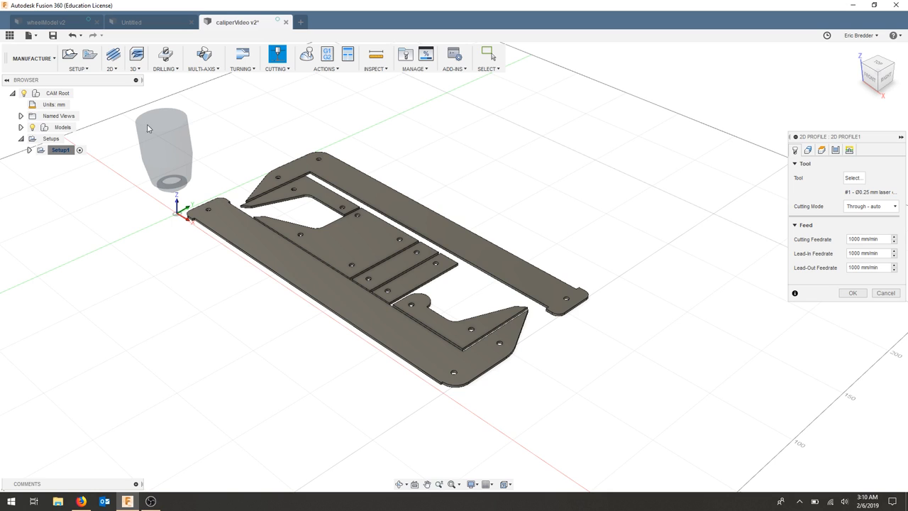
mouse_move(740, 268)
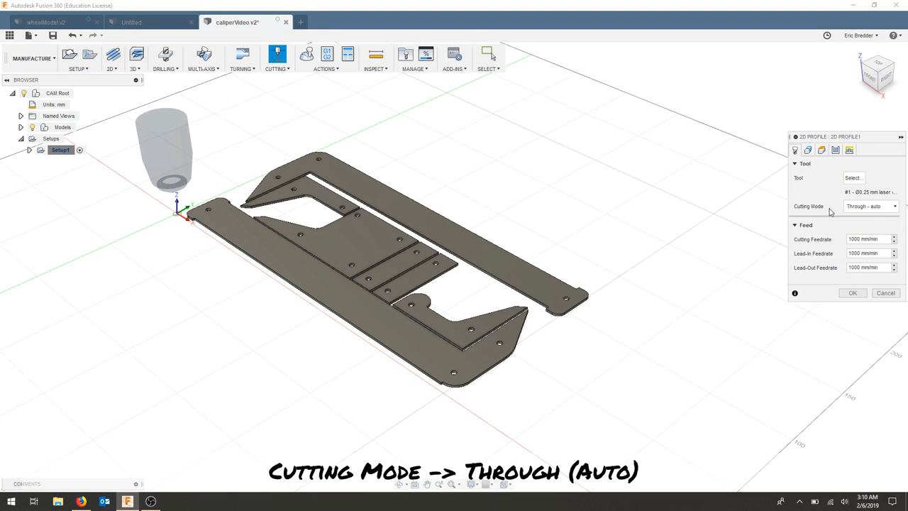
mouse_move(819, 196)
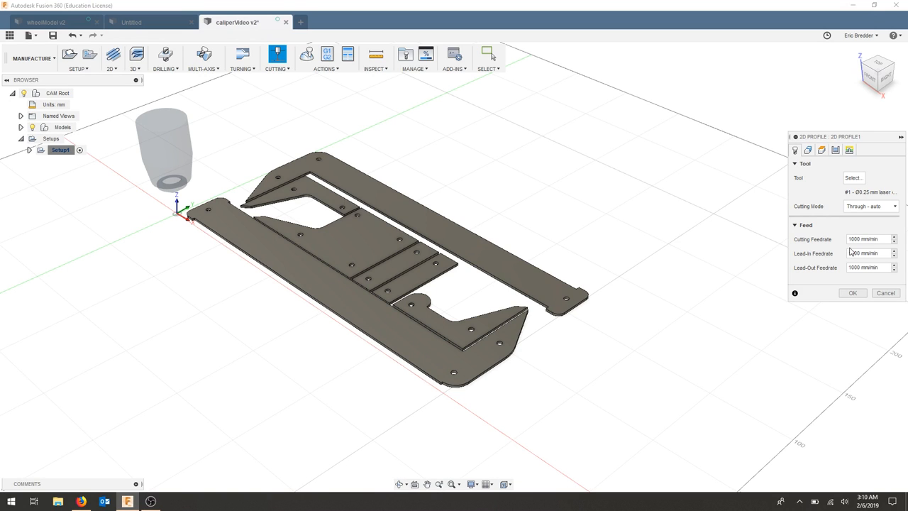
mouse_move(843, 254)
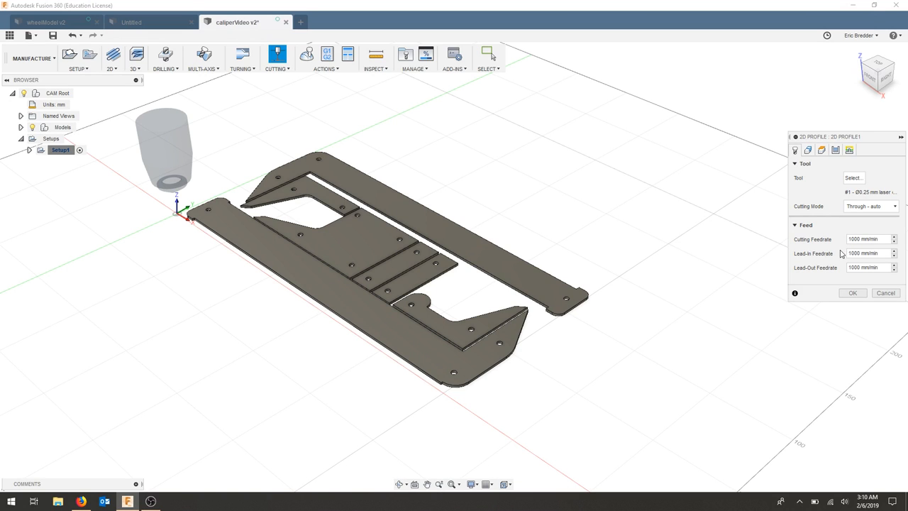
click(808, 150)
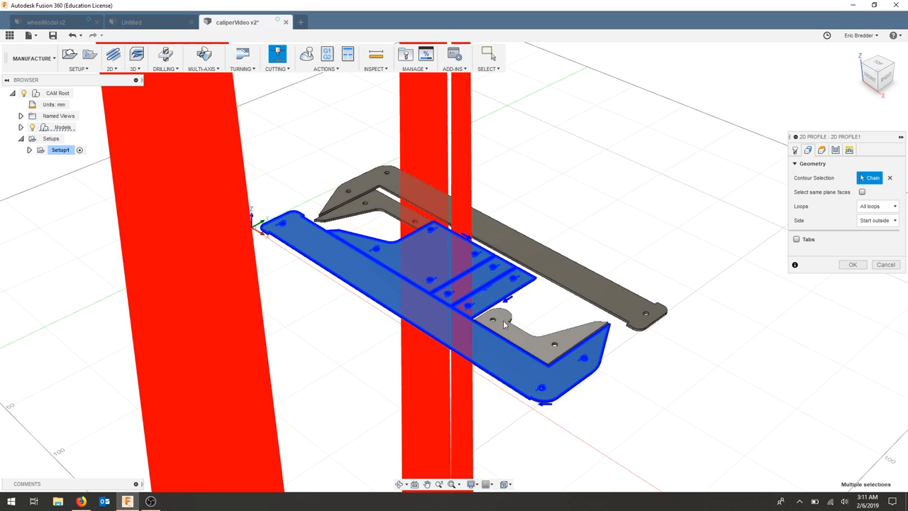
Step: Select the caliper part contours and set the cut to start outside
click(504, 322)
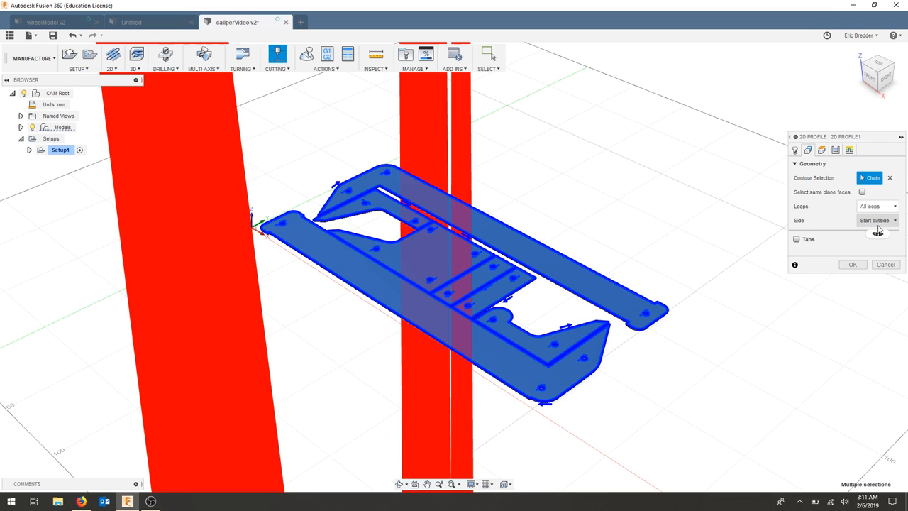
click(877, 220)
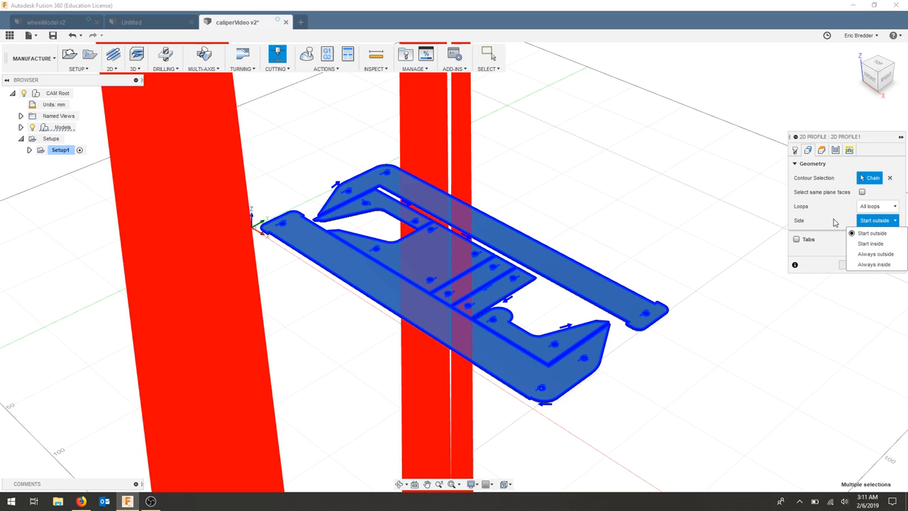
click(872, 233)
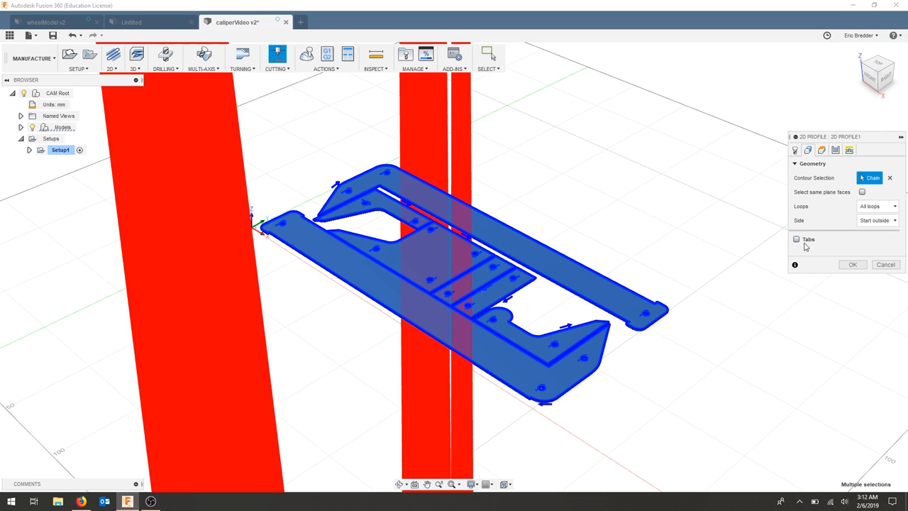
mouse_move(808, 248)
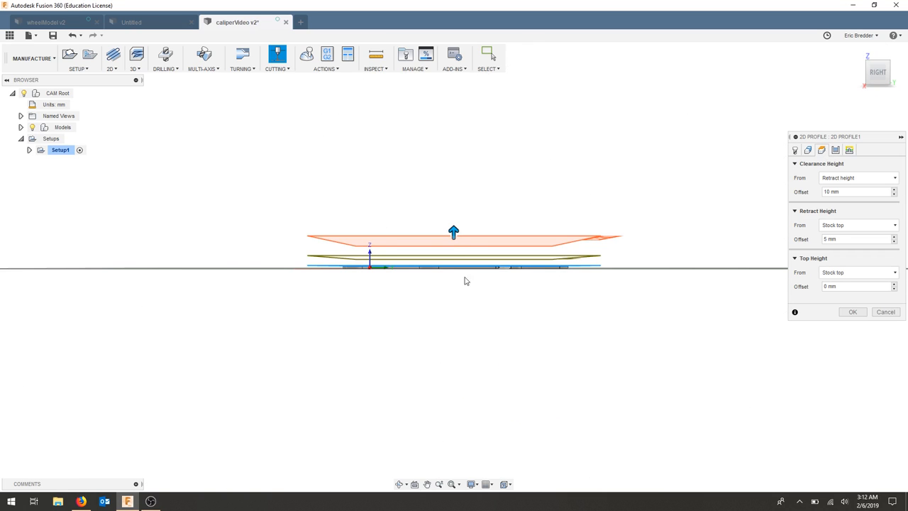
mouse_move(529, 288)
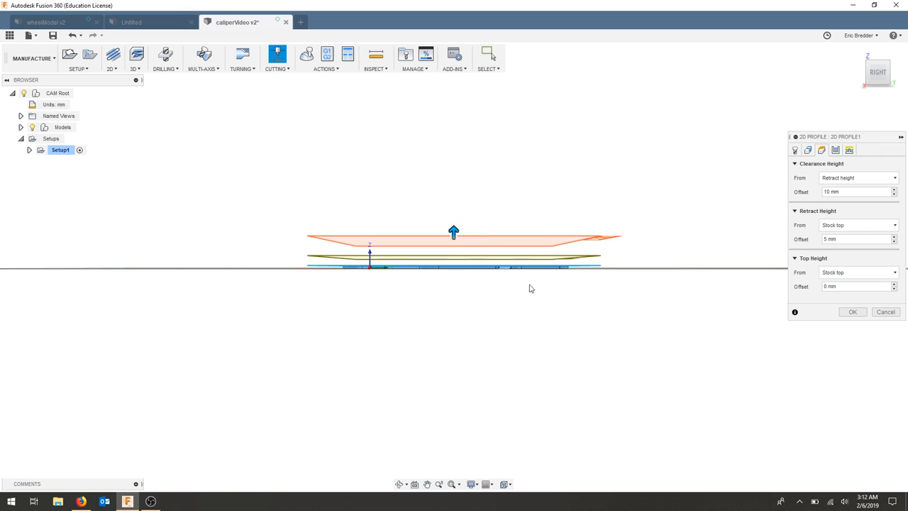
mouse_move(568, 278)
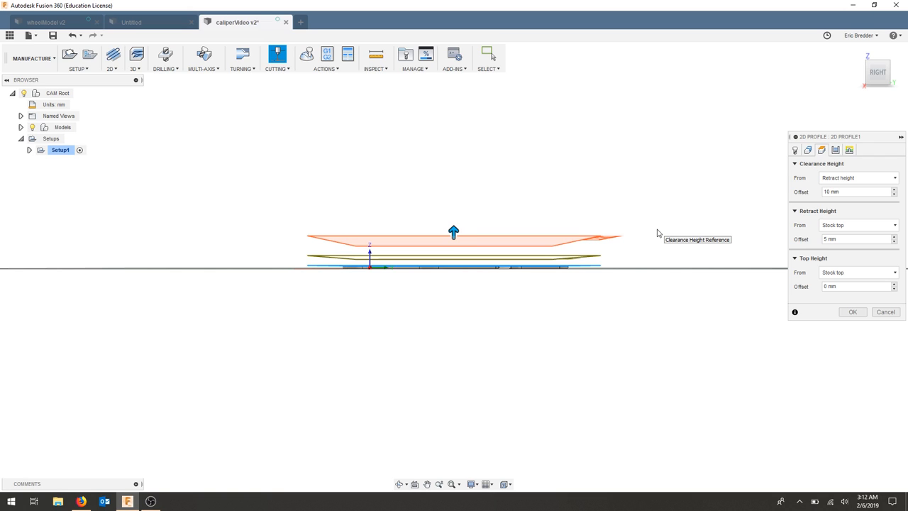
mouse_move(835, 189)
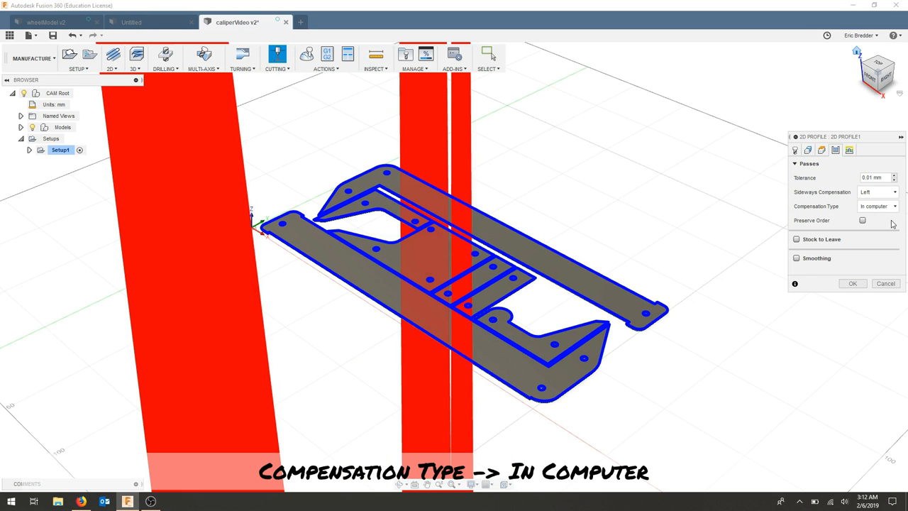
mouse_move(869, 227)
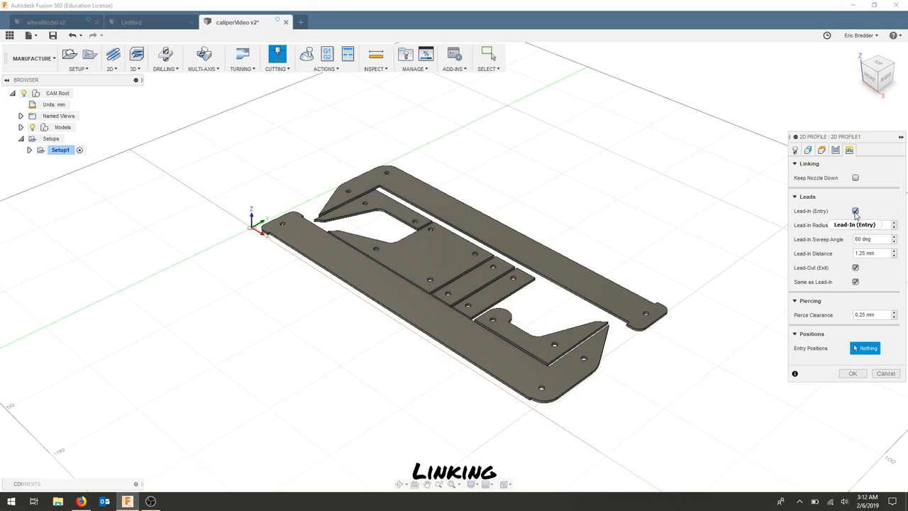
mouse_move(855, 211)
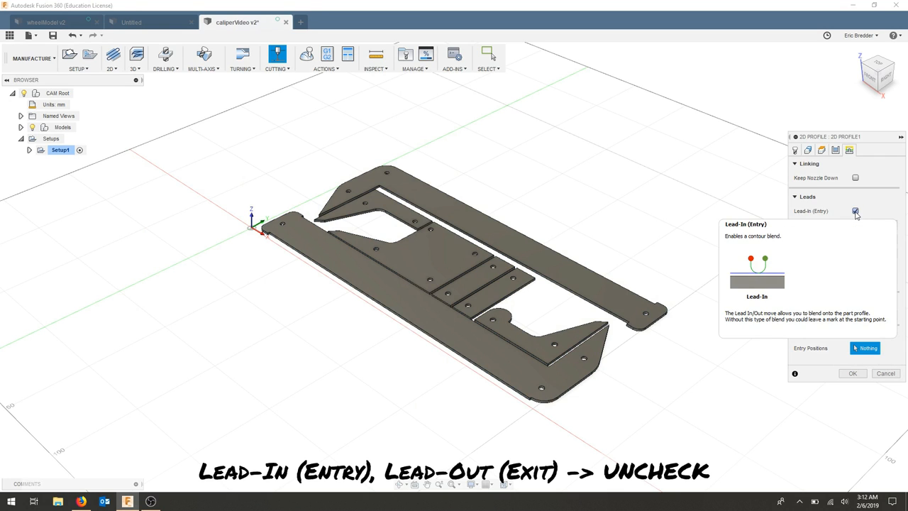
Step: Uncheck Lead-In (Entry) and Lead-Out (Exit) on the Linking settings
click(859, 210)
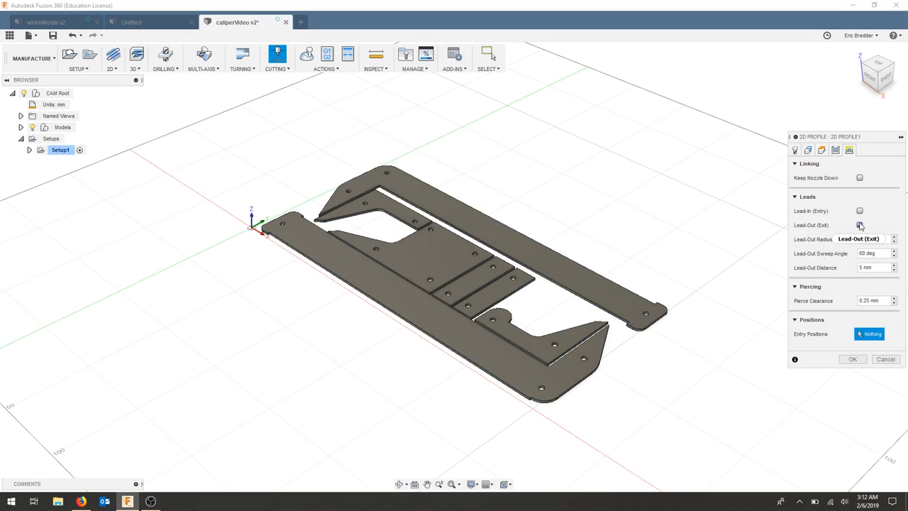
click(859, 224)
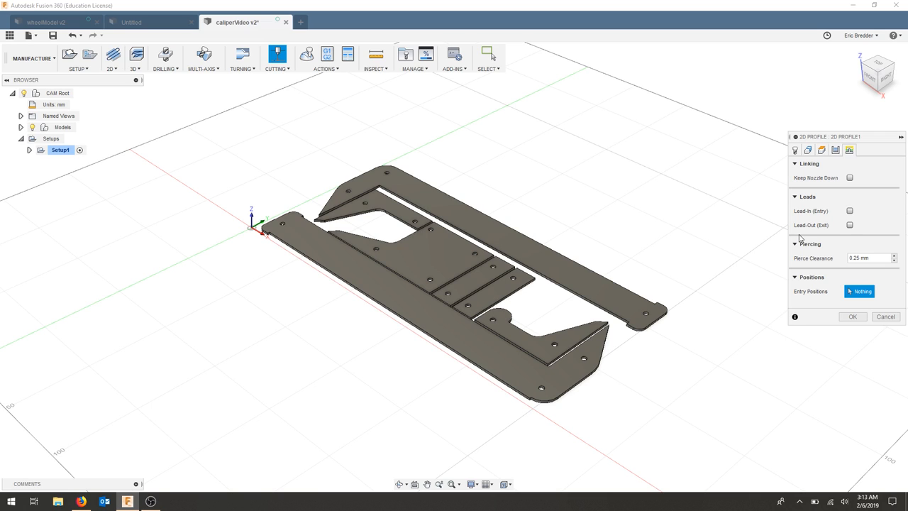
mouse_move(798, 241)
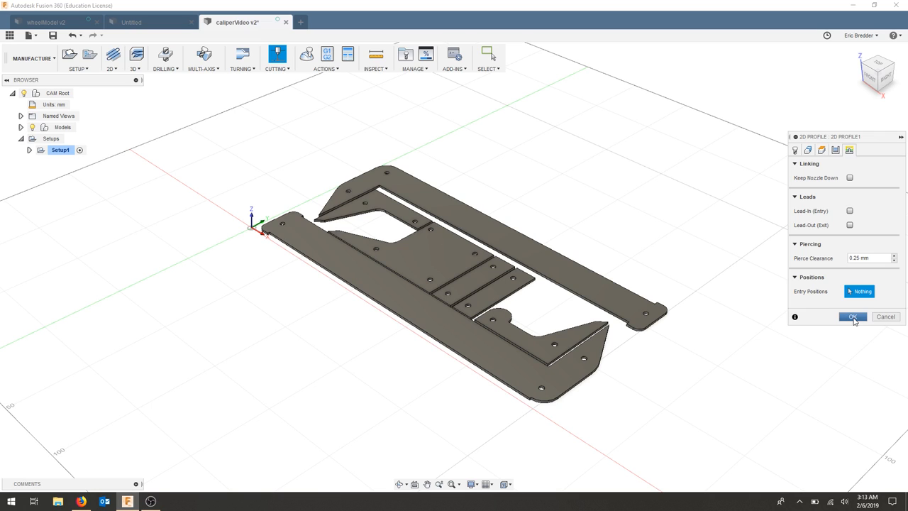
Step: Confirm the 2D Profile dialog to generate the laser toolpath under Setup1
click(852, 316)
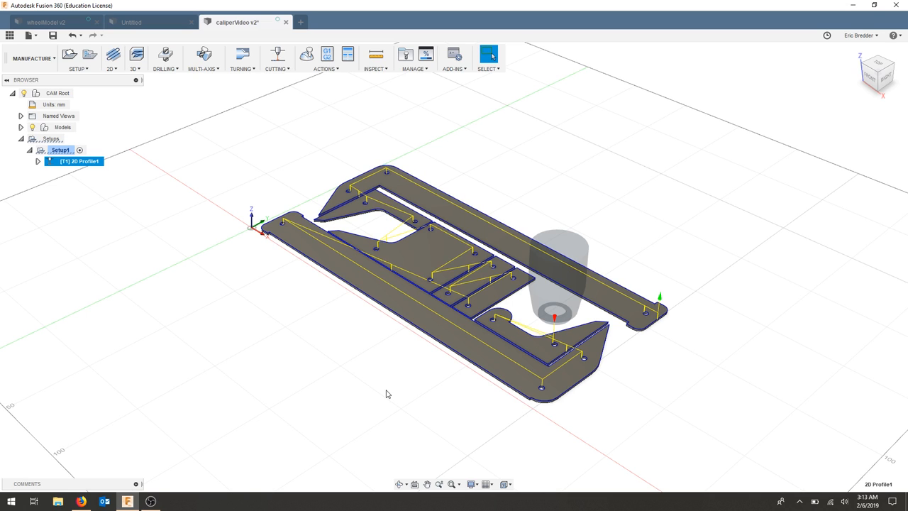
mouse_move(768, 424)
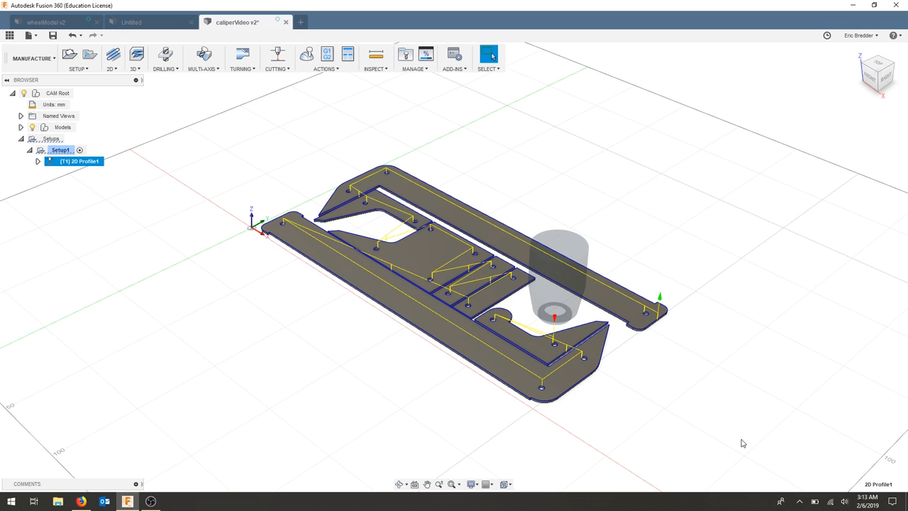
mouse_move(721, 445)
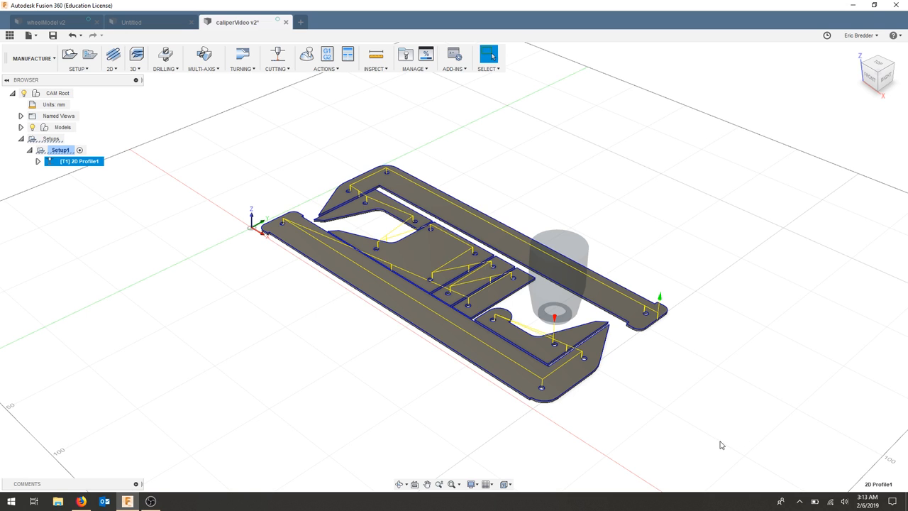
mouse_move(306, 55)
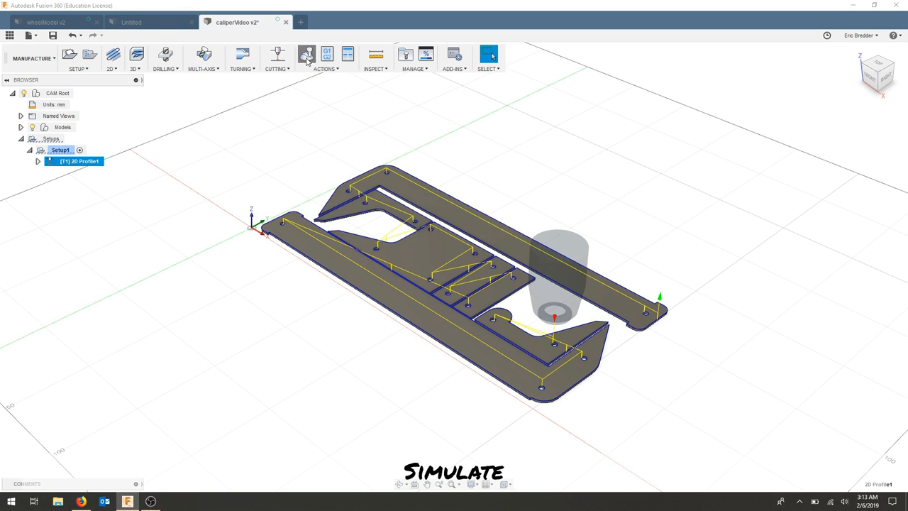
Step: Simulate the toolpath with Wall Paint stock material, colorized by Material
click(306, 54)
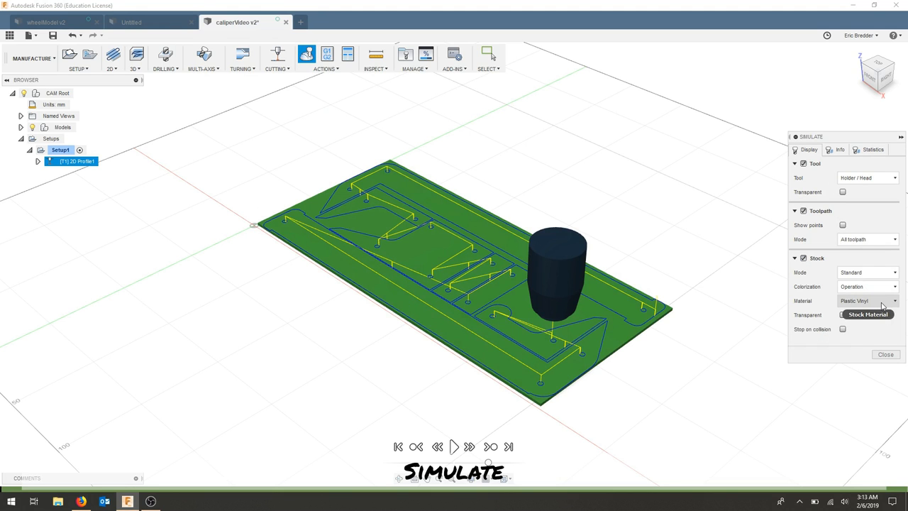
click(893, 300)
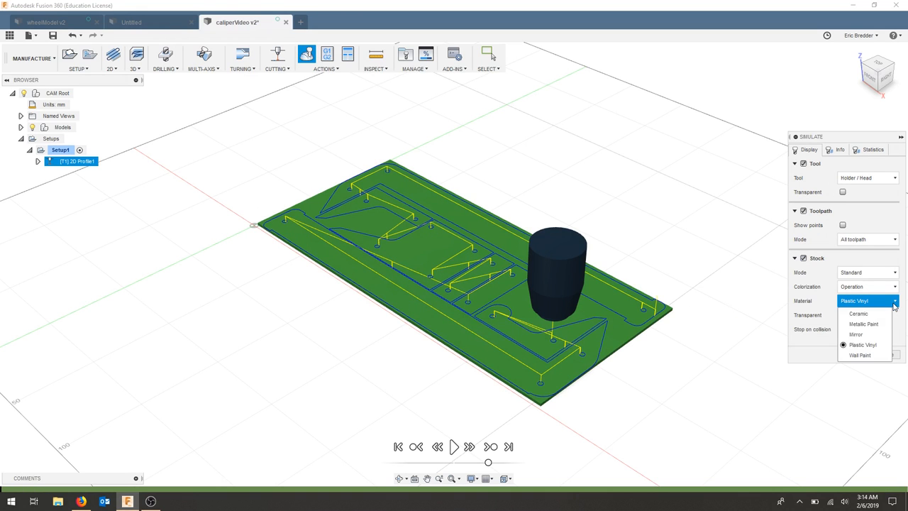
click(861, 354)
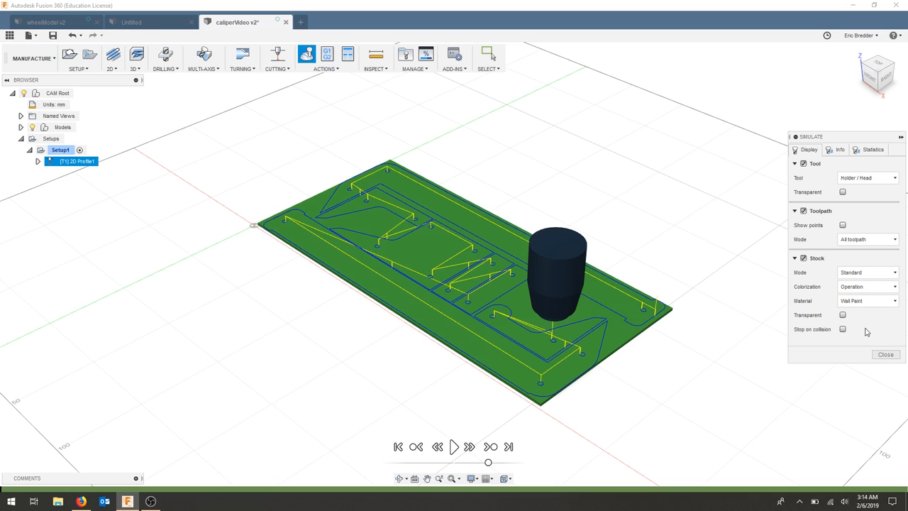
click(867, 287)
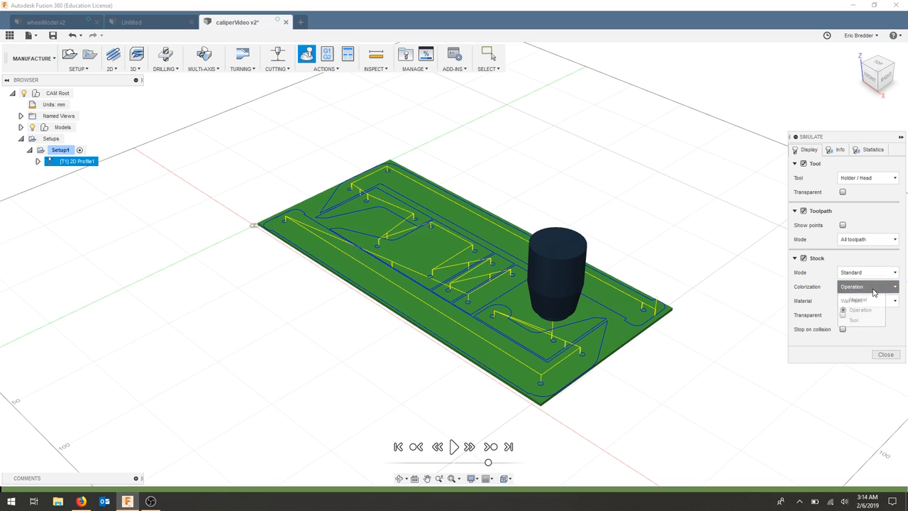
click(849, 299)
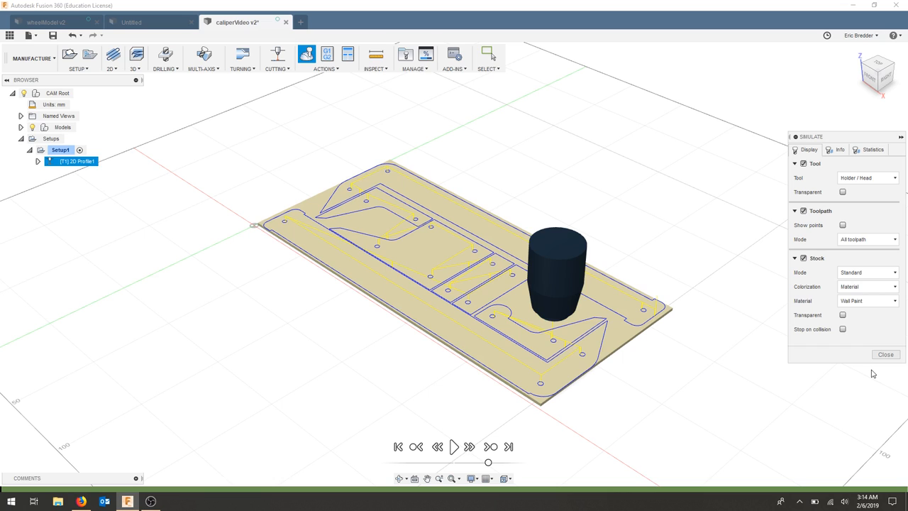
mouse_move(466, 426)
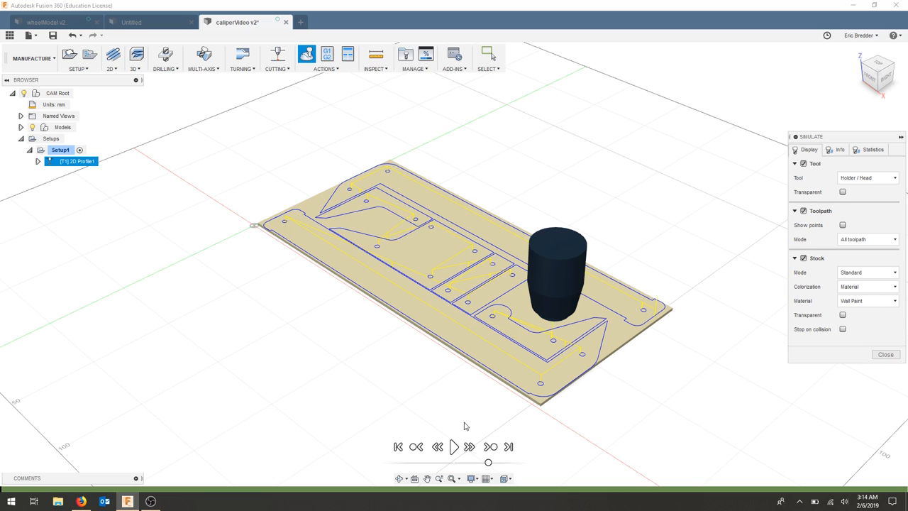
Step: Play the caliper plate cutting simulation through and close the Simulate panel
click(453, 446)
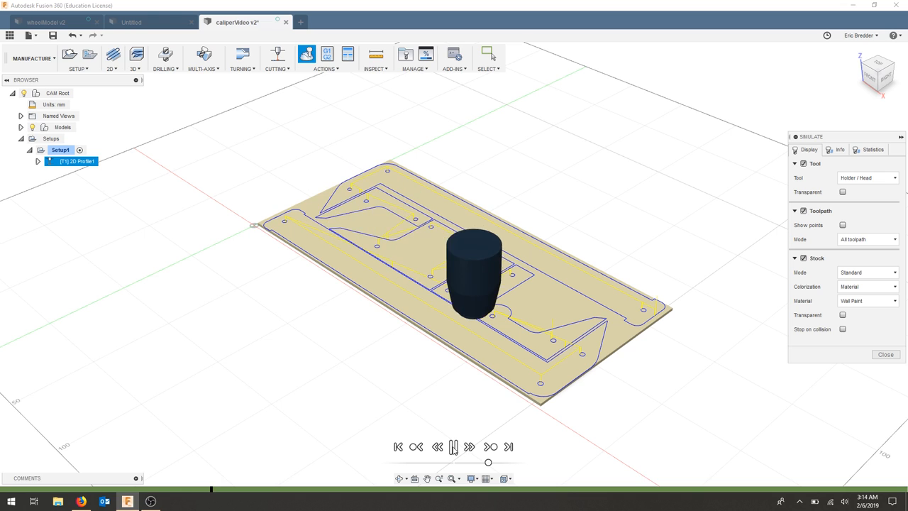
click(469, 446)
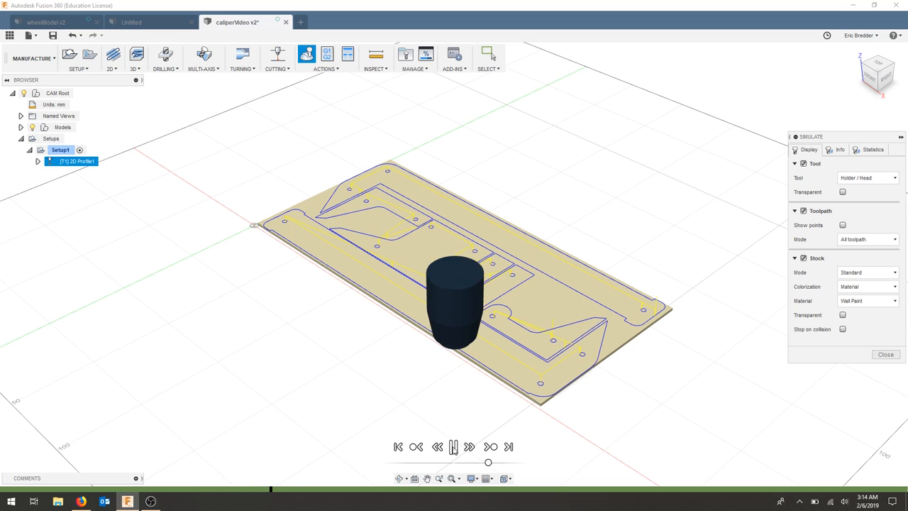
click(453, 446)
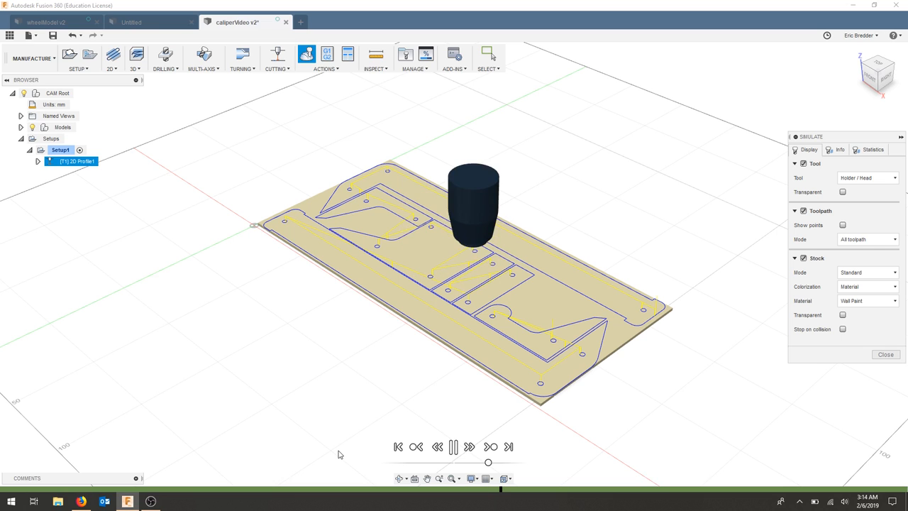
click(453, 446)
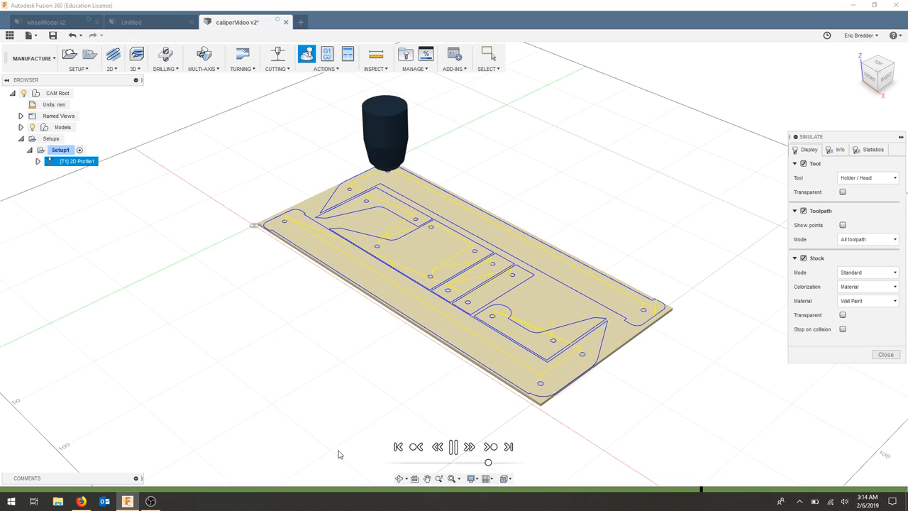
click(453, 447)
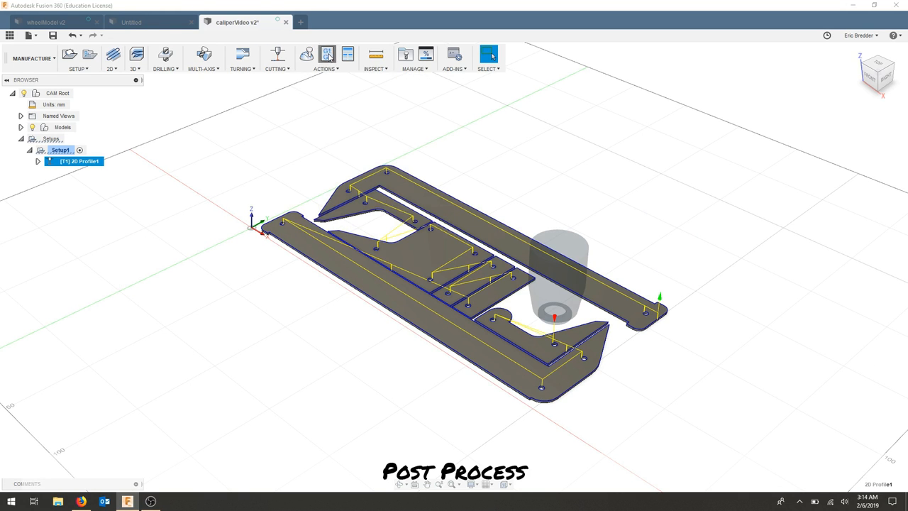
Step: Launch Post Process for the selected 2D Profile laser toolpath
click(327, 54)
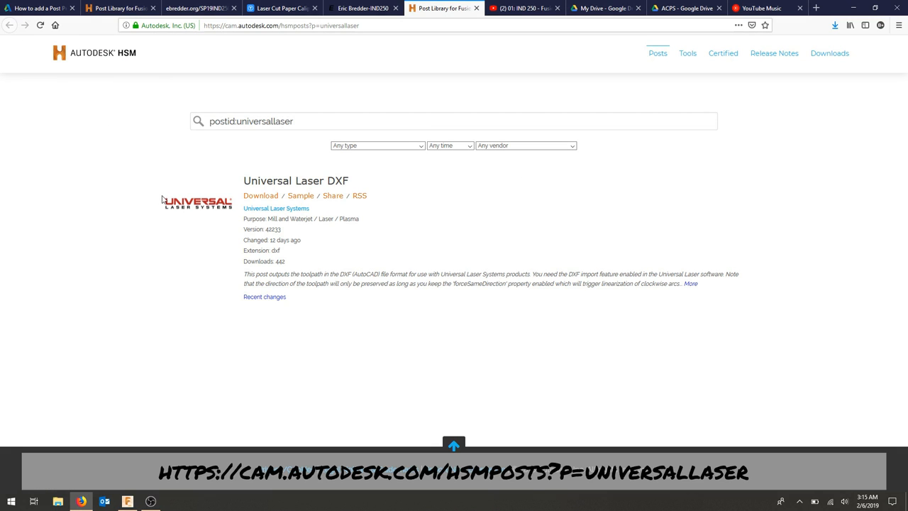
mouse_move(396, 225)
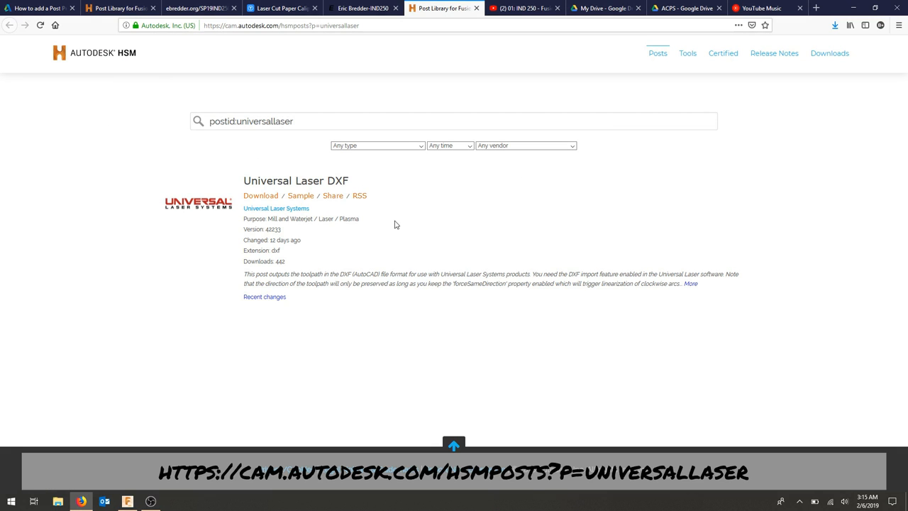
mouse_move(458, 226)
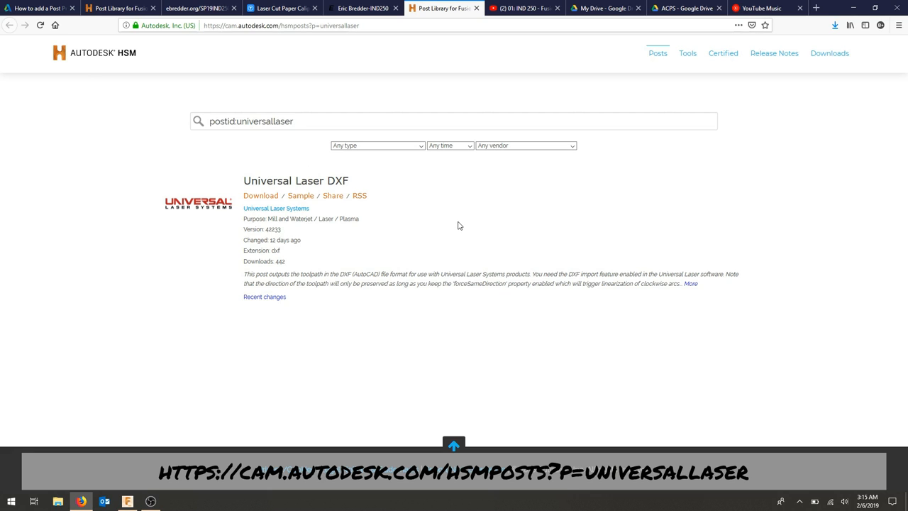
mouse_move(270, 196)
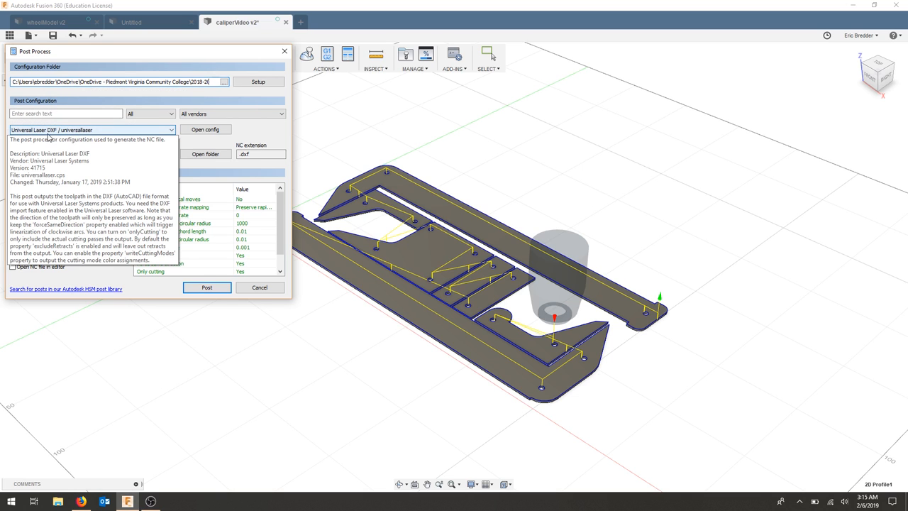
mouse_move(90, 137)
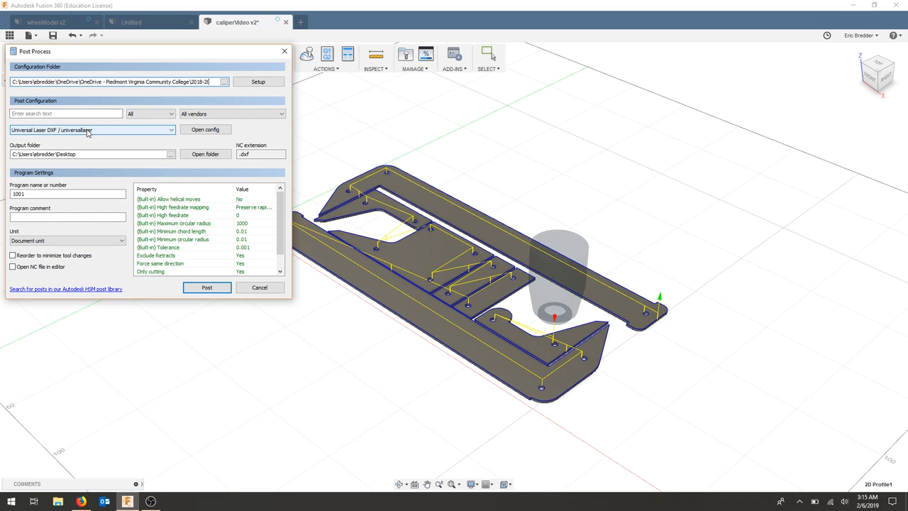
mouse_move(62, 154)
text(clip)
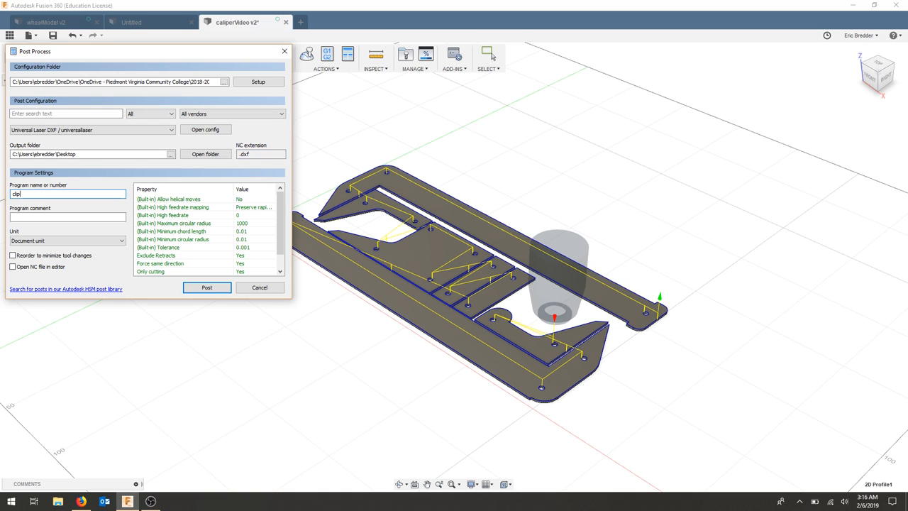
Step: Post the toolpath as program caliperVideo with 'Open NC file in editor' unchecked
text(caliperVideo)
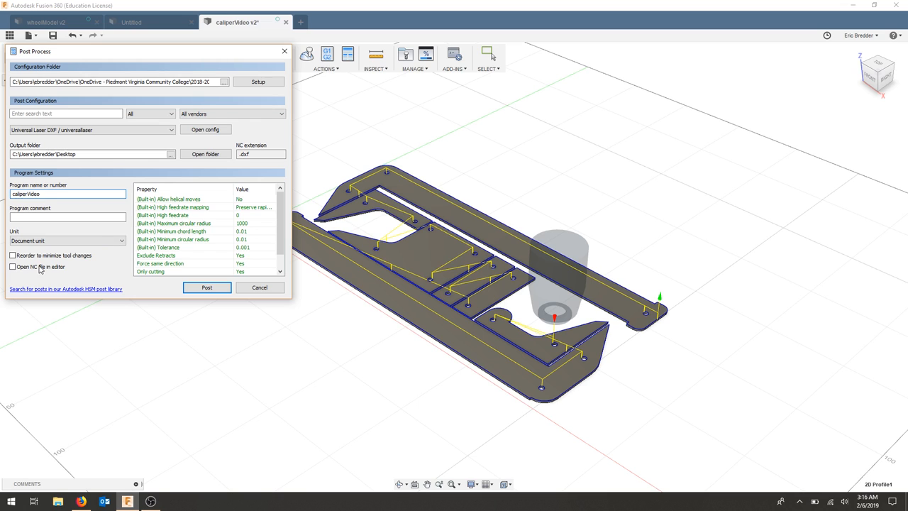
click(12, 266)
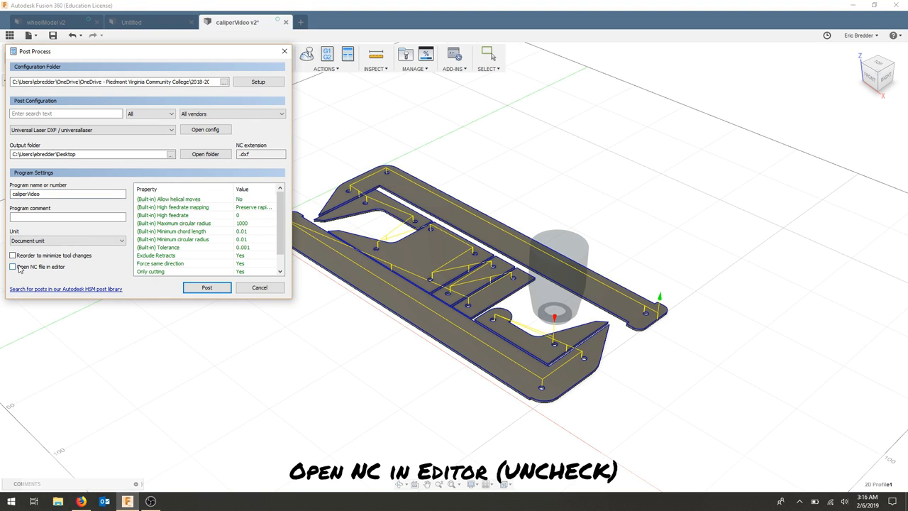
click(12, 266)
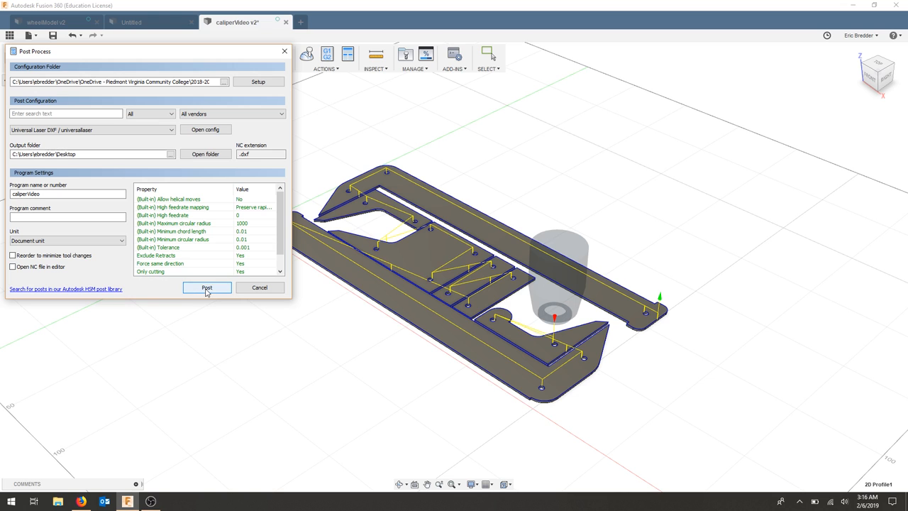
click(206, 287)
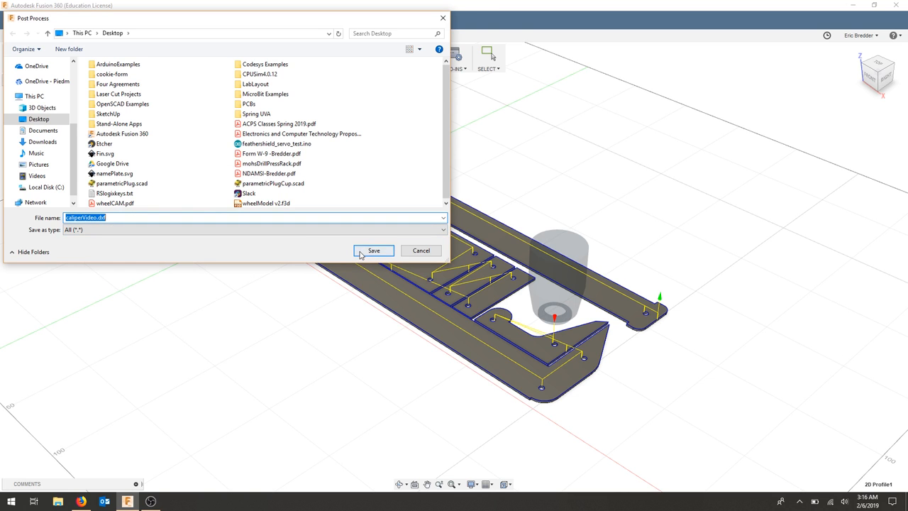
Step: Save caliperVideo.dxf to the Desktop and open the posted file
click(373, 251)
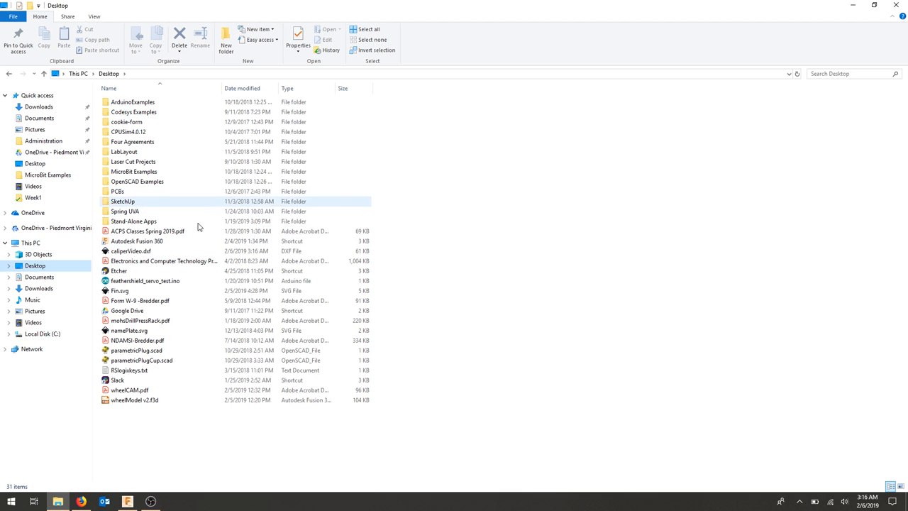
click(130, 251)
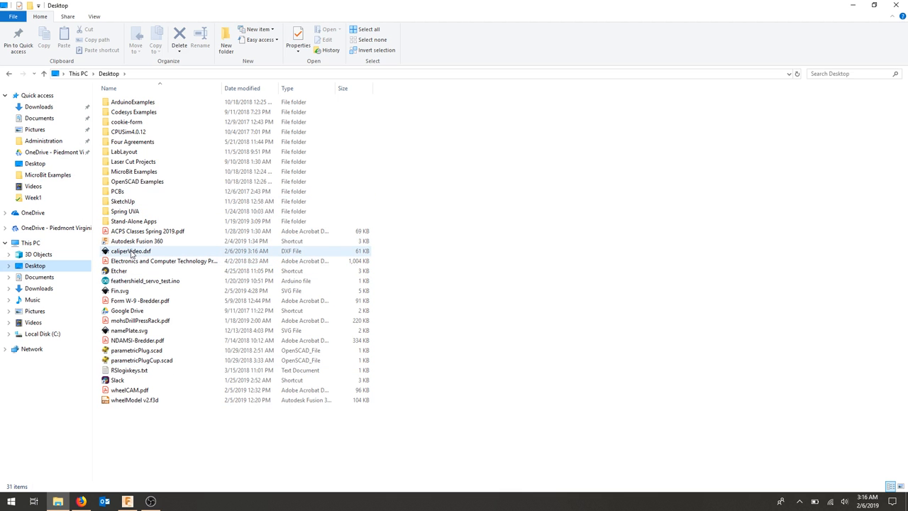
double_click(131, 250)
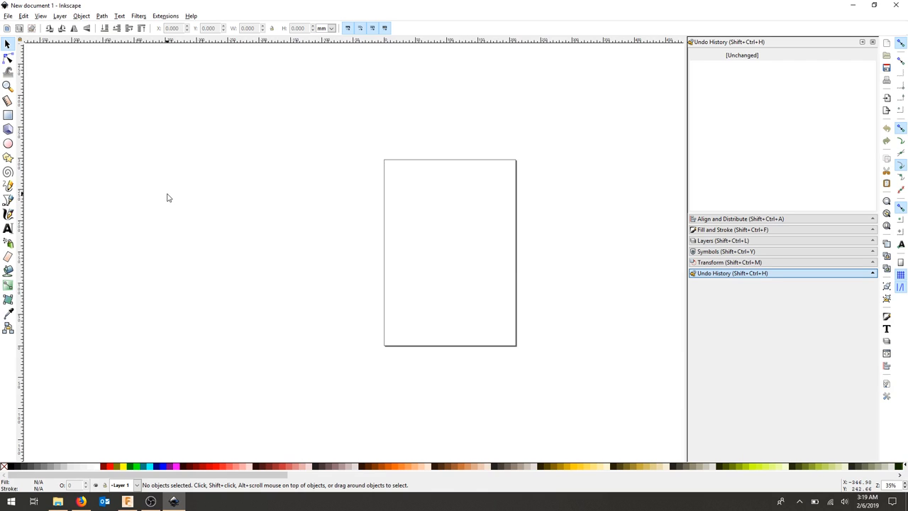
mouse_move(151, 100)
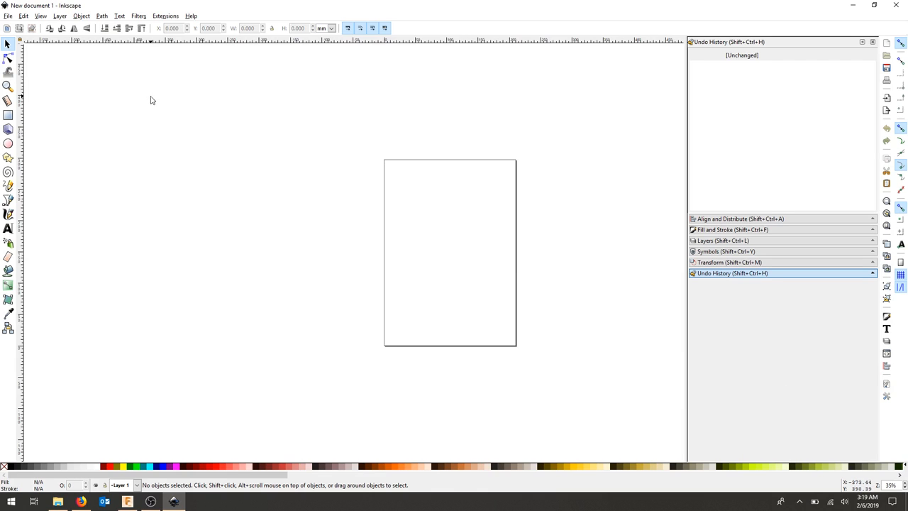
mouse_move(60, 63)
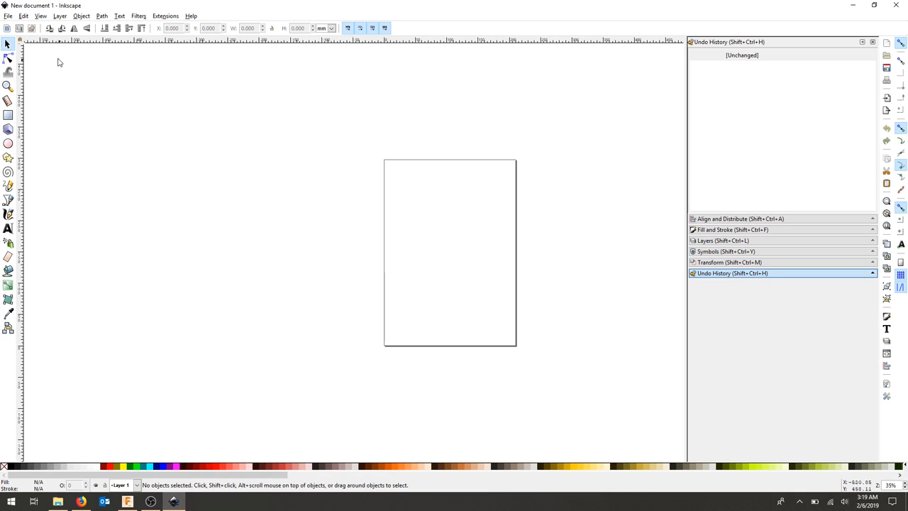
Step: Bring up Inkscape's File > Import dialog for the blank document
click(8, 16)
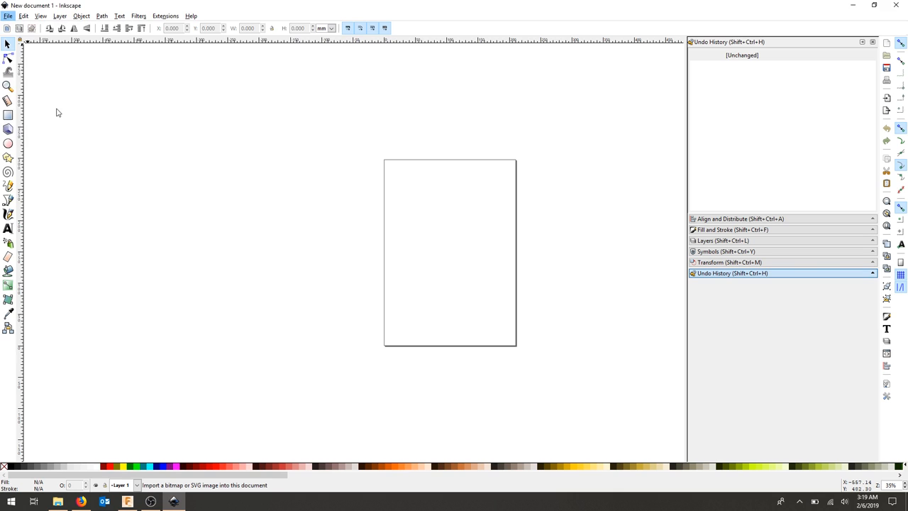
click(19, 28)
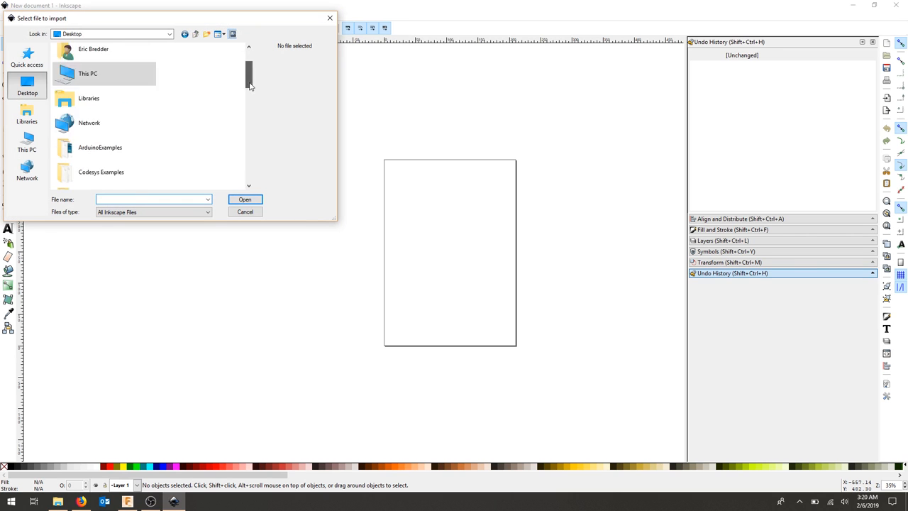
Step: Import caliperVideo.dxf, move the parts onto the page, and send them via Win32 Vector Print
click(245, 198)
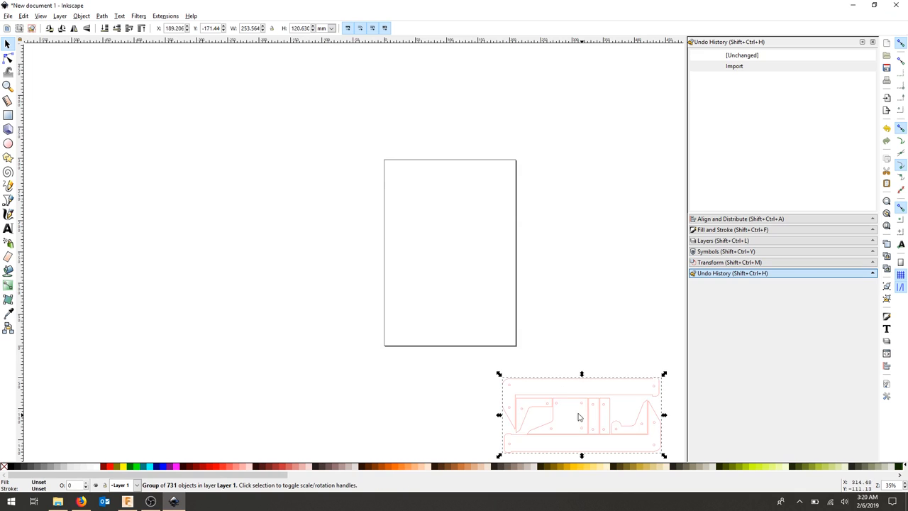
drag(581, 415, 454, 241)
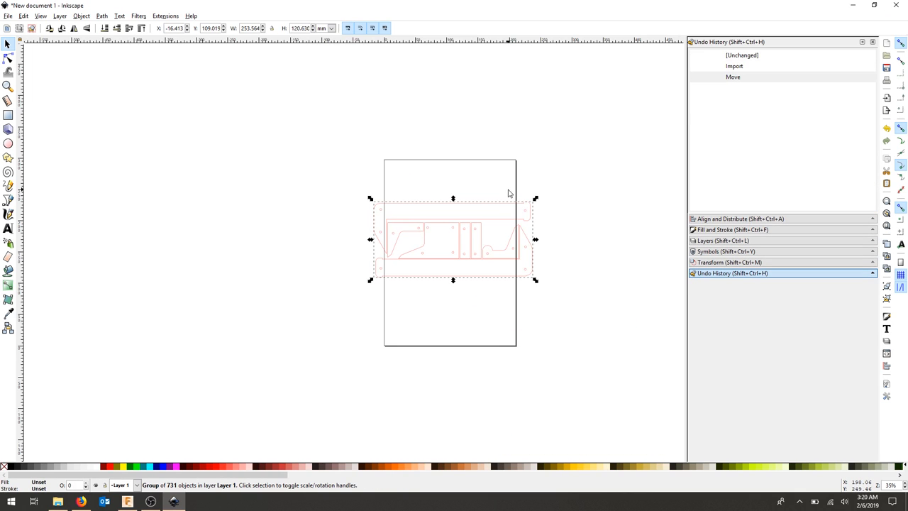
mouse_move(575, 258)
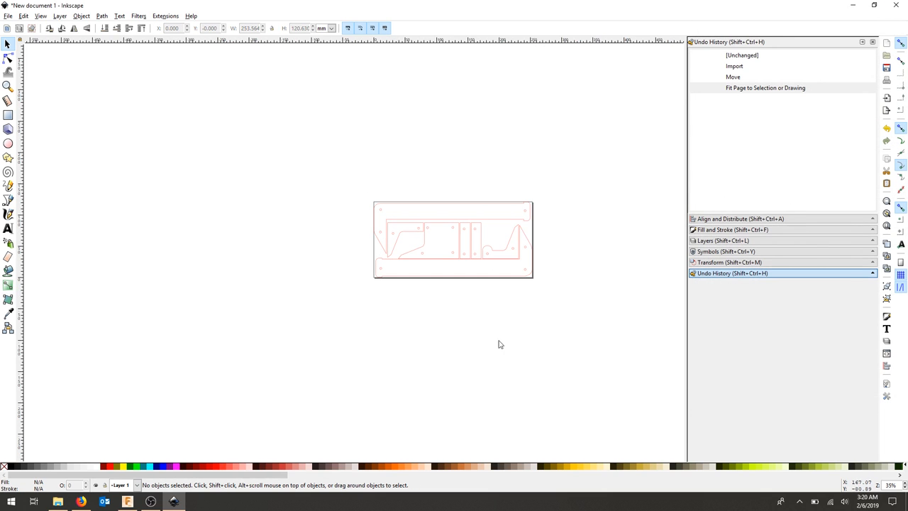
click(165, 16)
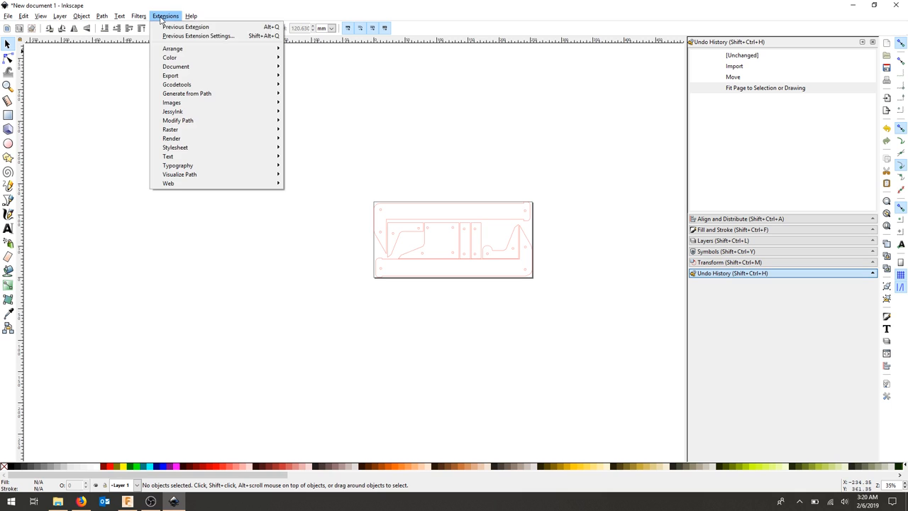
mouse_move(170, 76)
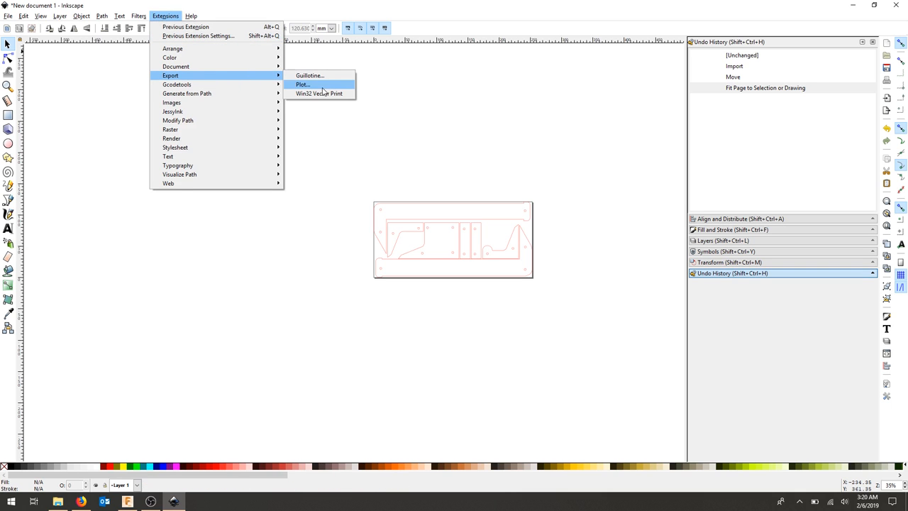
click(303, 84)
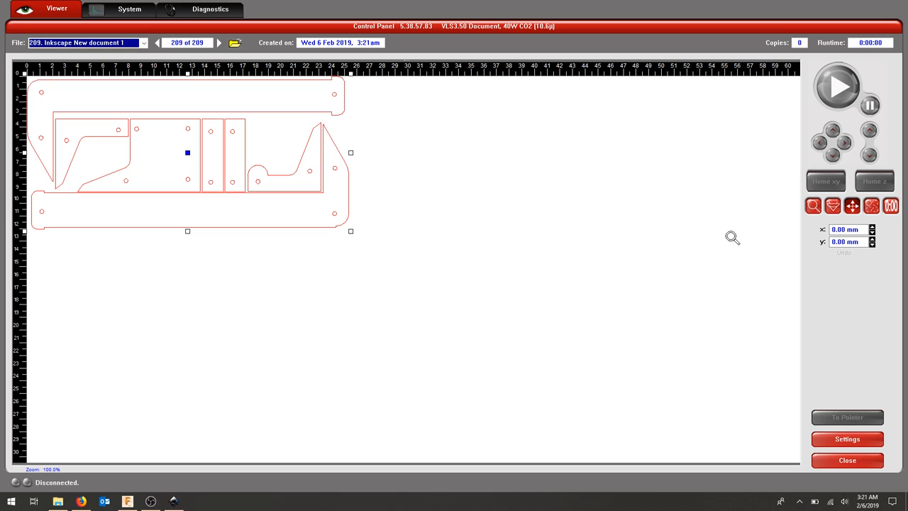
mouse_move(204, 191)
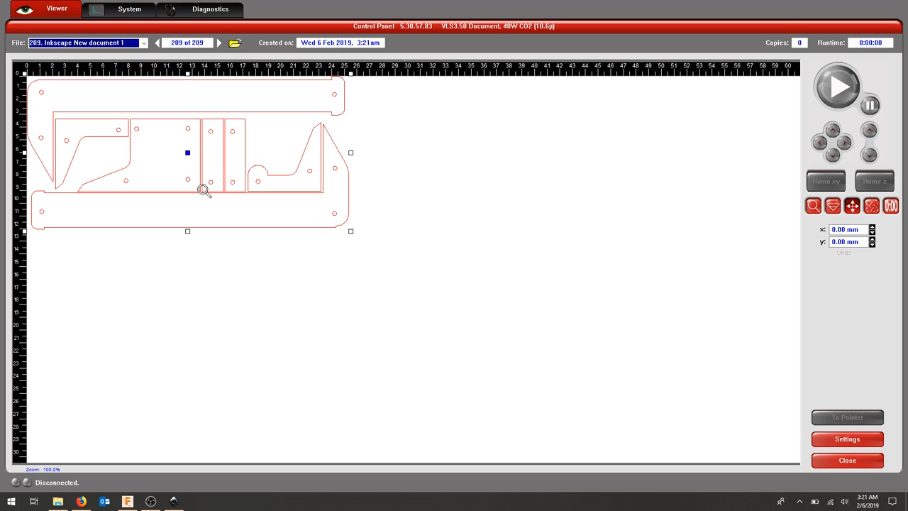